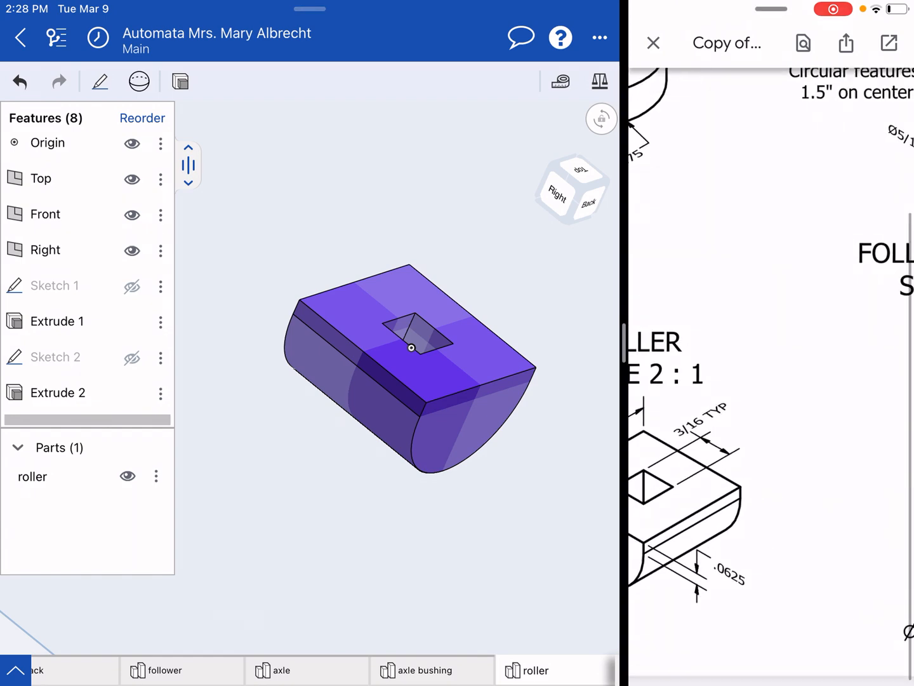
Step: Show the Create Part Studio / Create Assembly menu from the tab manager
{"action": "scroll", "scroll_direction": "down", "scroll_amount": 3}
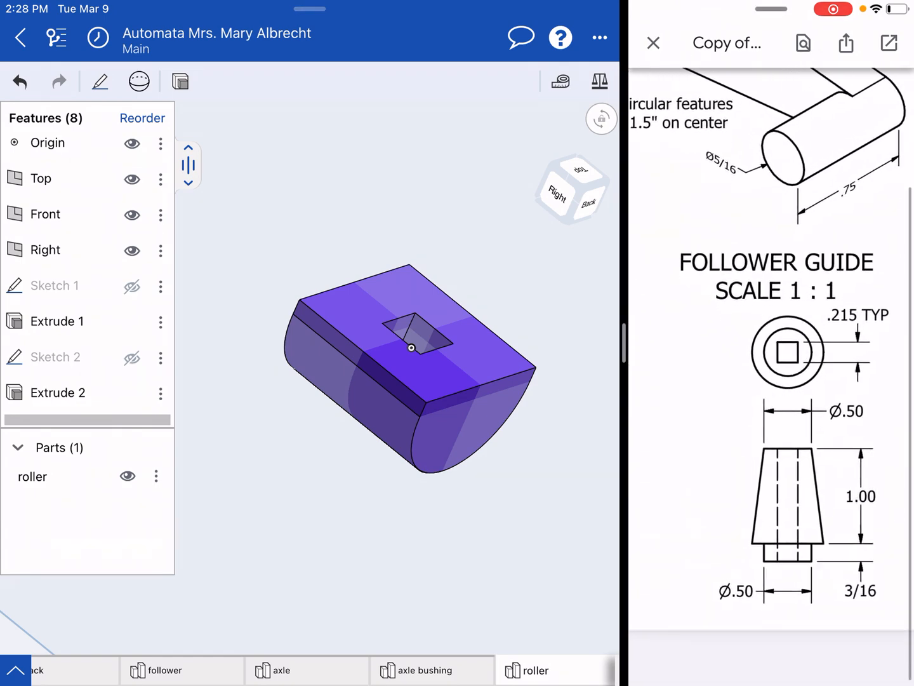
{"action": "scroll", "scroll_direction": "up", "scroll_amount": 3}
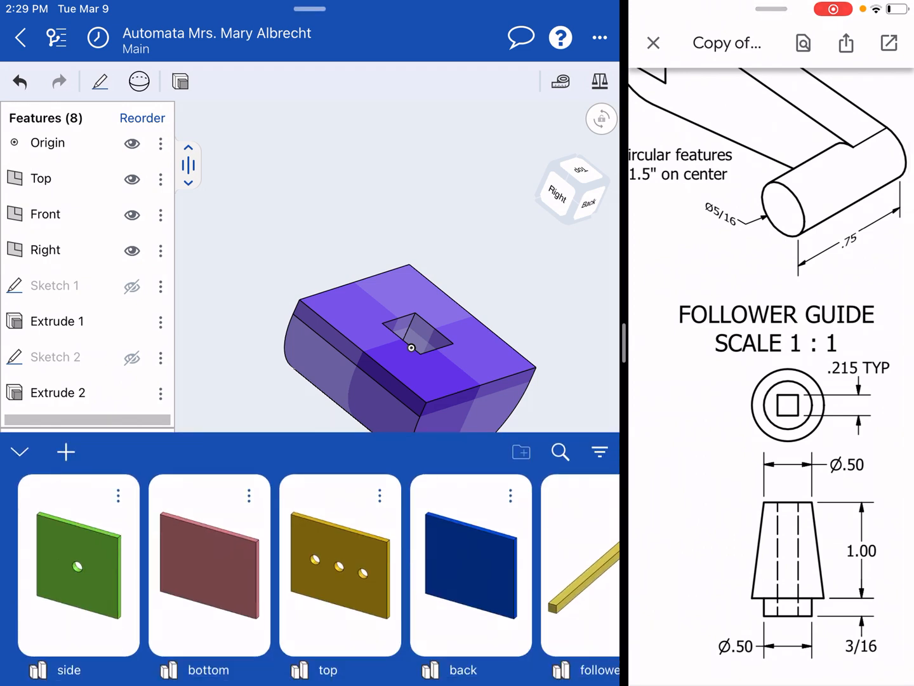
{"action": "left_click", "coordinate": [66, 452]}
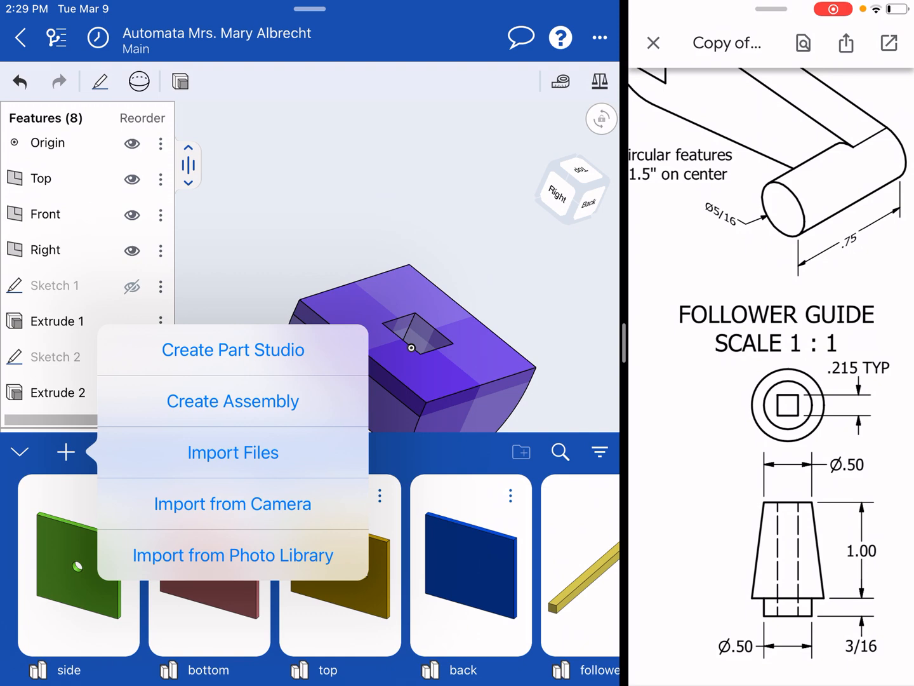
Step: Add a Part Studio and draw a 0.5 in centre-point circle at the Front plane origin
{"action": "left_click", "coordinate": [233, 349]}
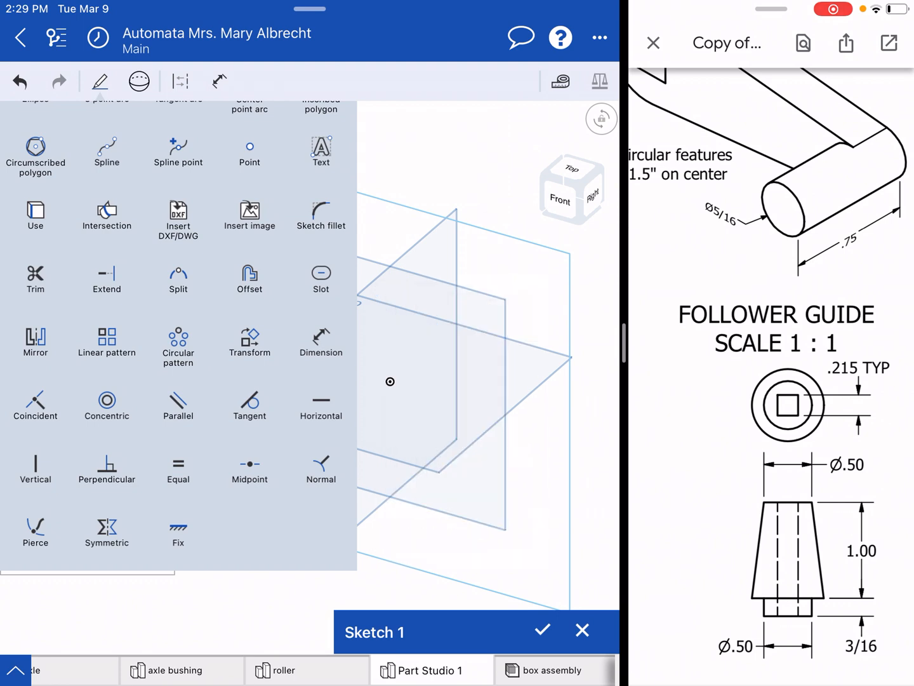
{"action": "left_click", "coordinate": [558, 201]}
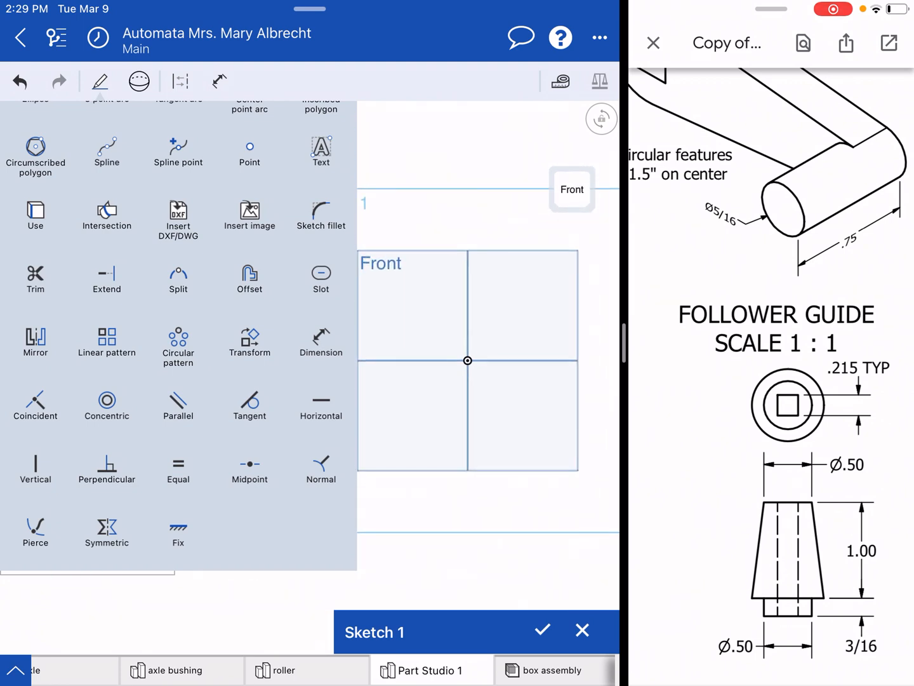
{"action": "left_click", "coordinate": [219, 82]}
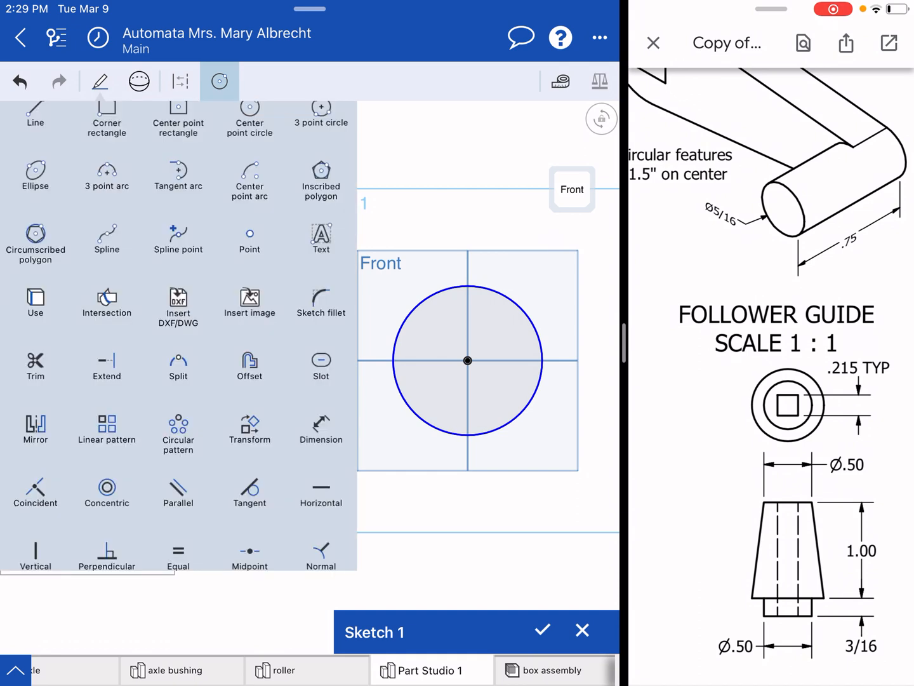
{"action": "left_click", "coordinate": [219, 81]}
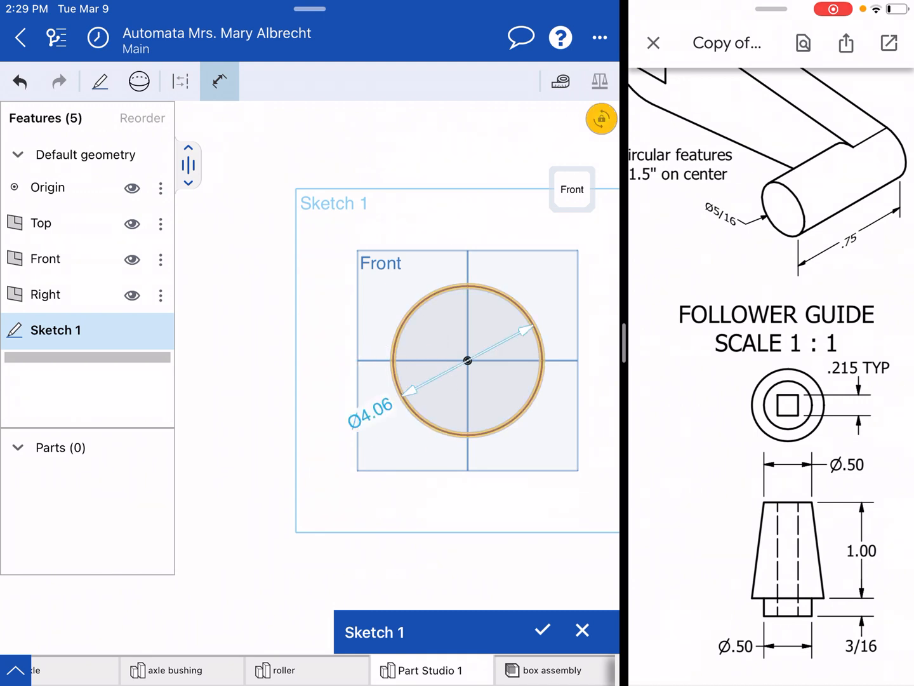
{"action": "left_click", "coordinate": [370, 407]}
{"action": "type", "text": "Ø0.5"}
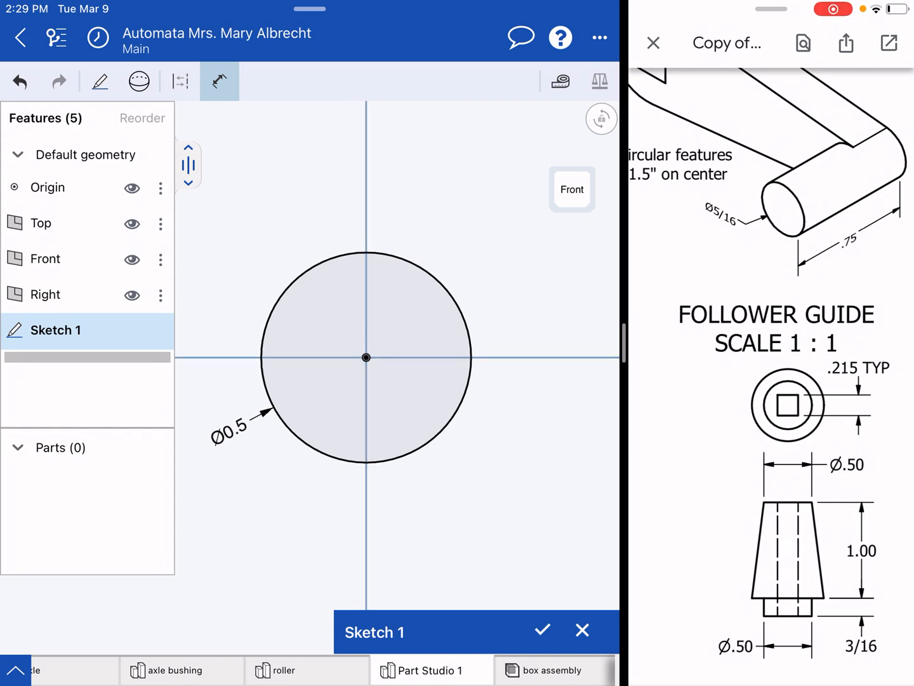
{"action": "left_click", "coordinate": [542, 630]}
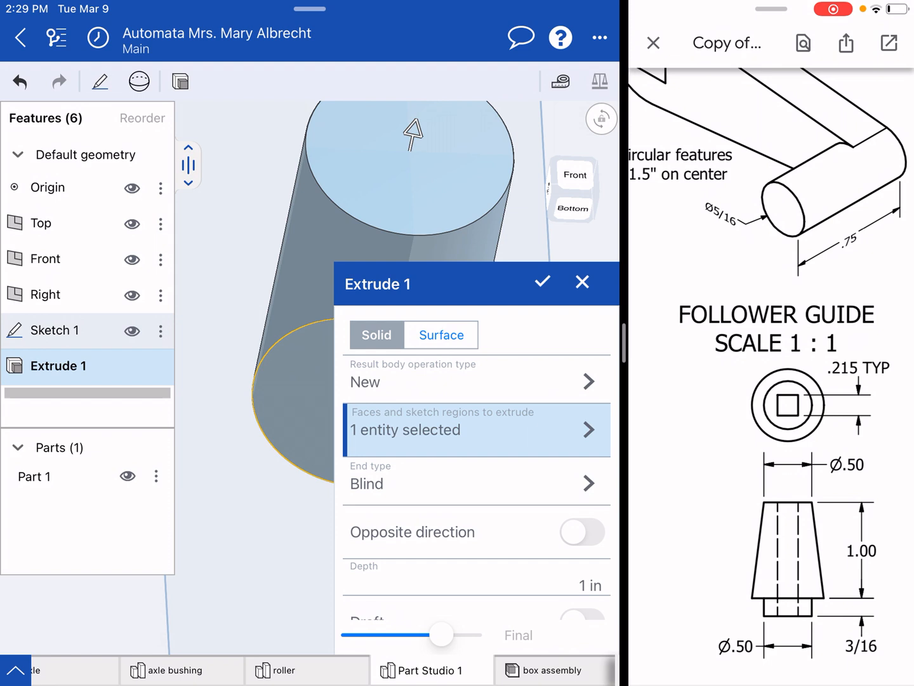
Step: Extrude the circle 3/16 in deep into a 0.5 in disc, Part 1
{"action": "left_click", "coordinate": [585, 585]}
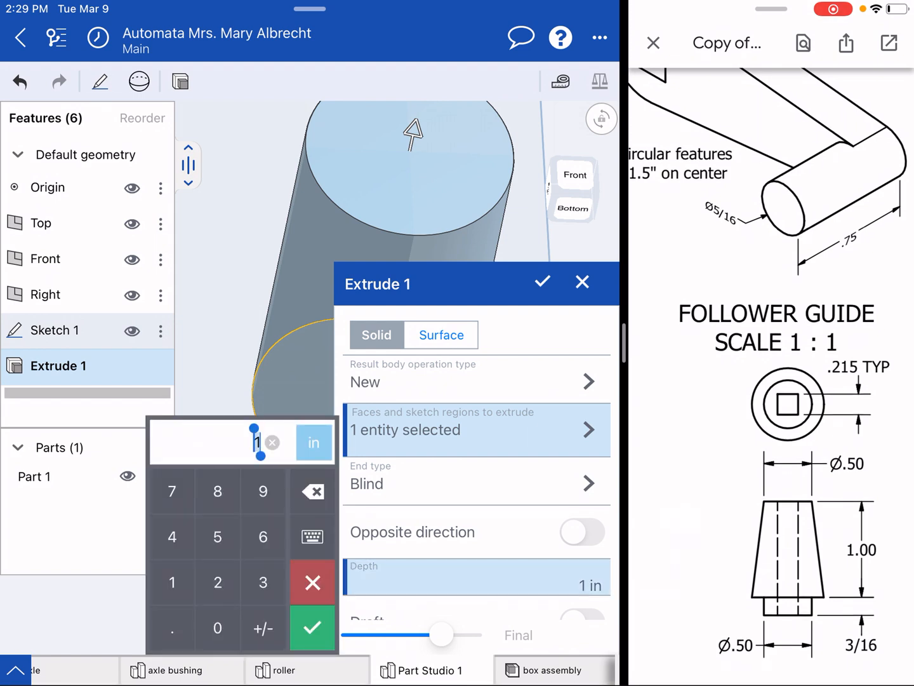
{"action": "type", "text": "3/16 in"}
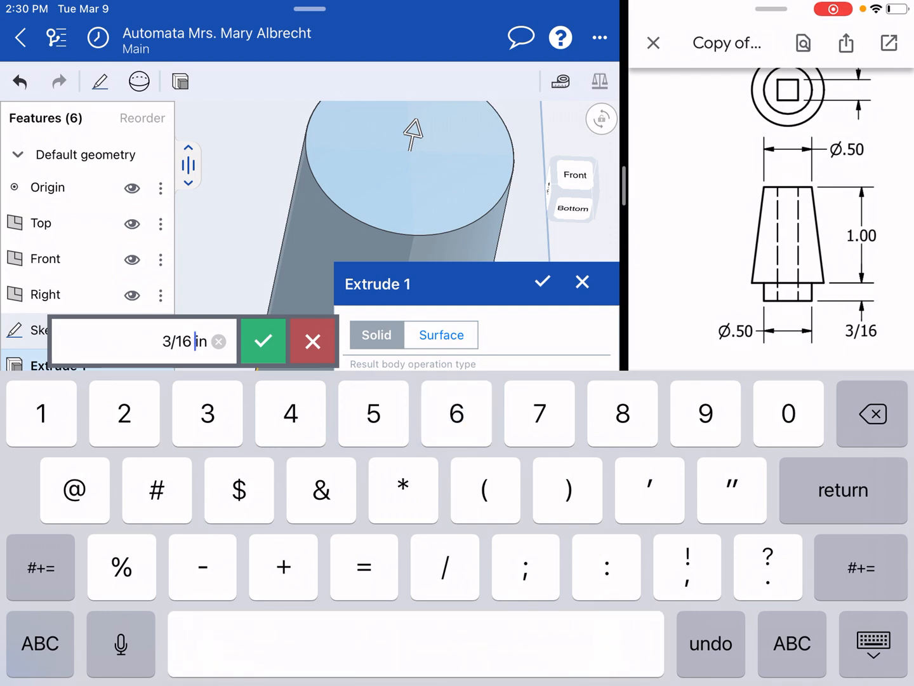
{"action": "left_click", "coordinate": [263, 341]}
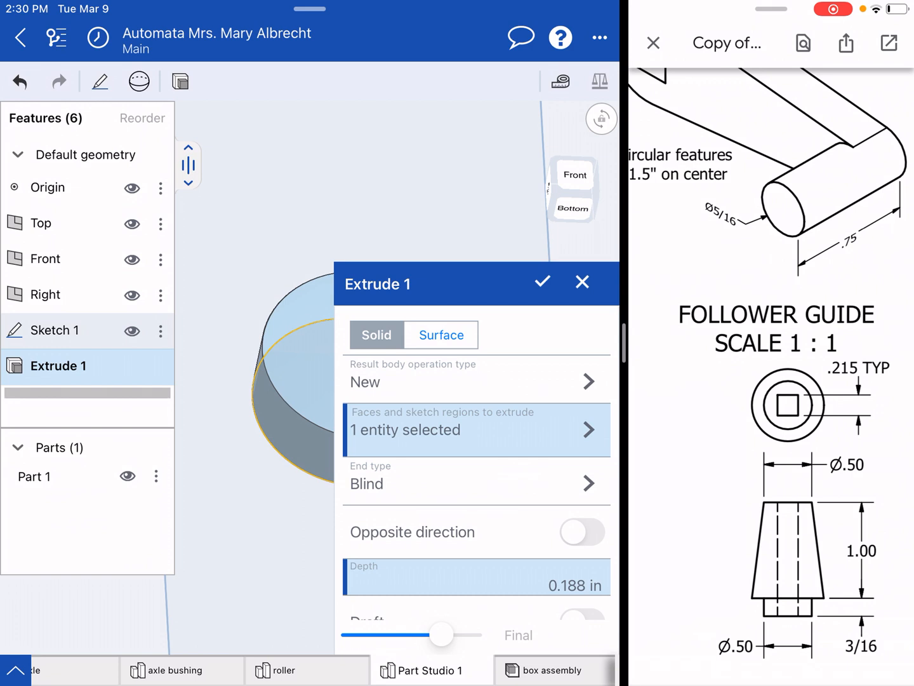
{"action": "left_click", "coordinate": [541, 282]}
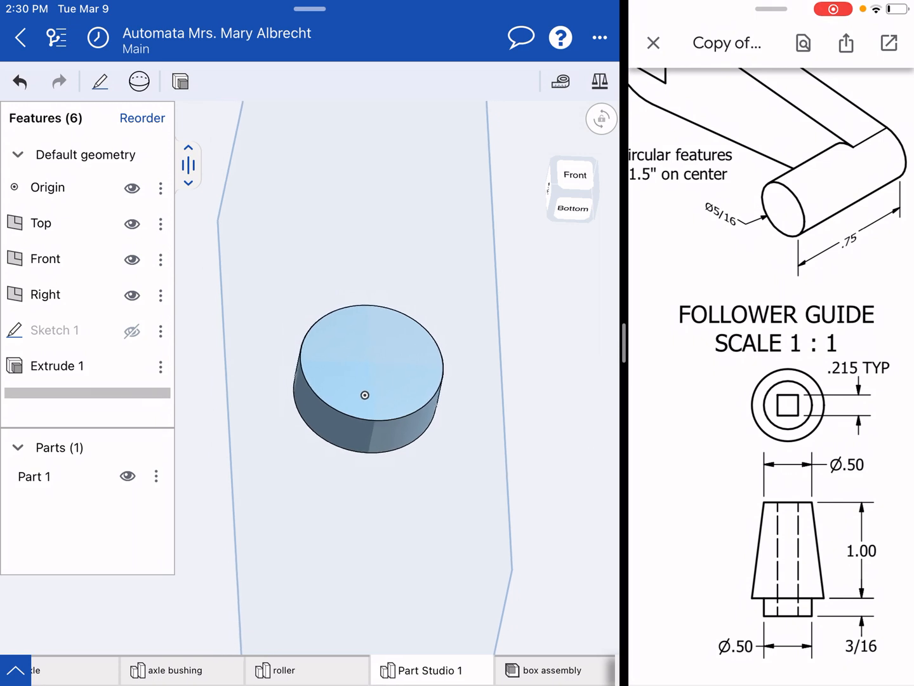
Step: Sketch a centre-point circle on the disc and dimension its diameter 0.75 in
{"action": "left_click", "coordinate": [100, 81]}
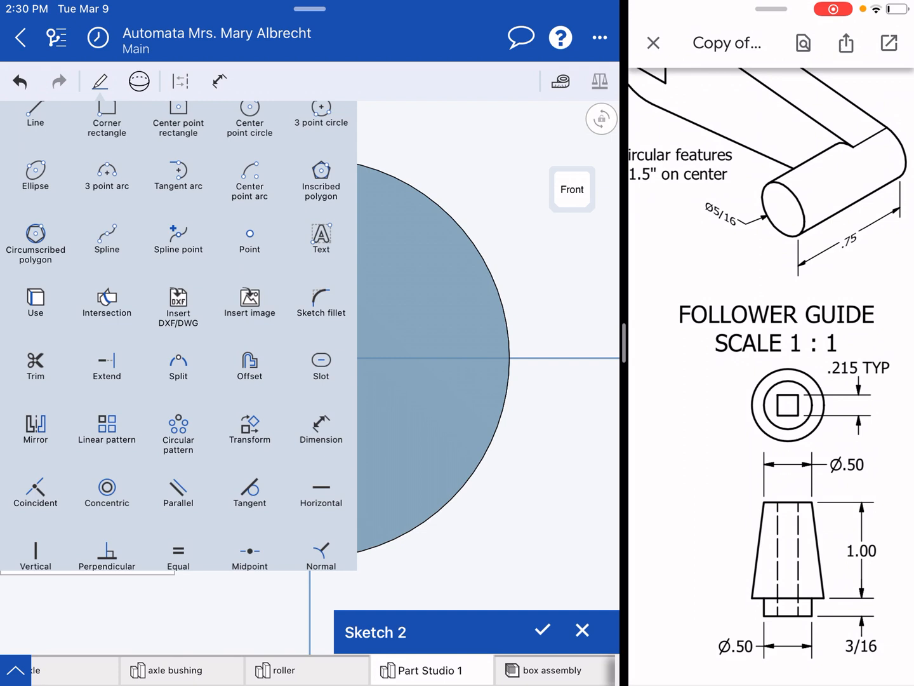
{"action": "left_click", "coordinate": [219, 81]}
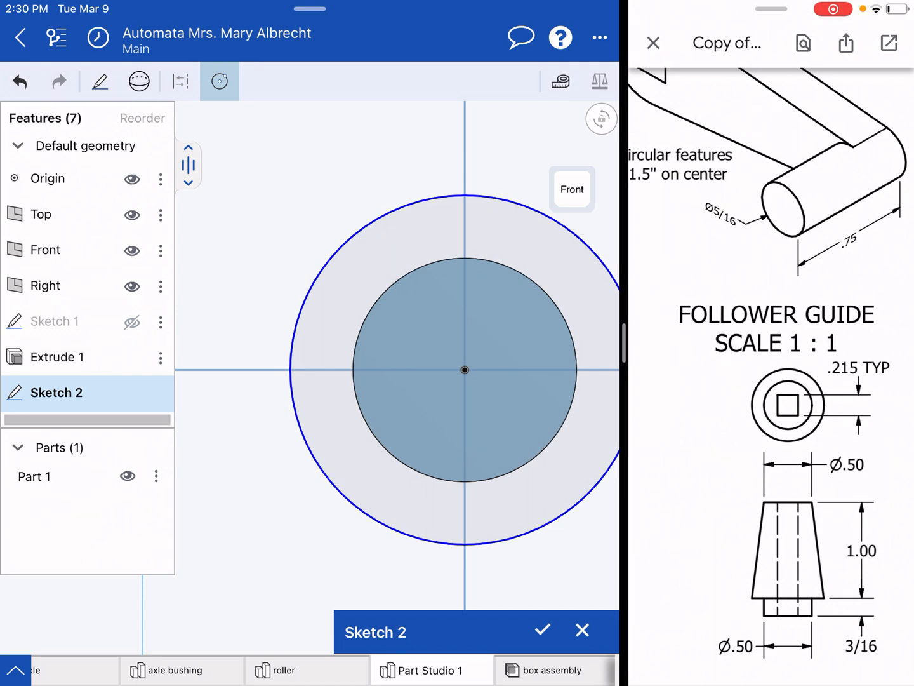
{"action": "left_click", "coordinate": [99, 80]}
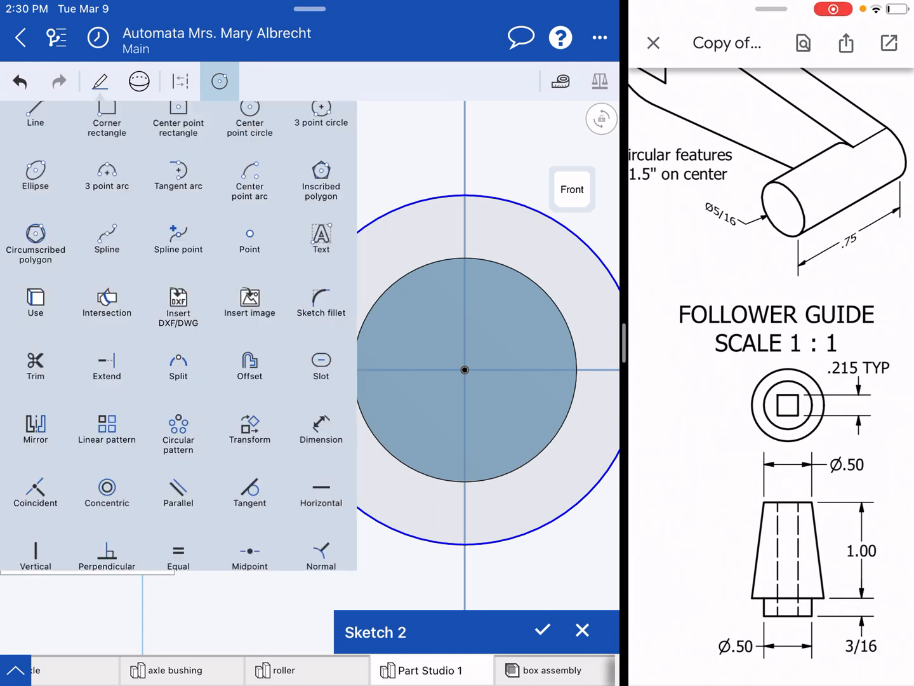
{"action": "left_click", "coordinate": [219, 81]}
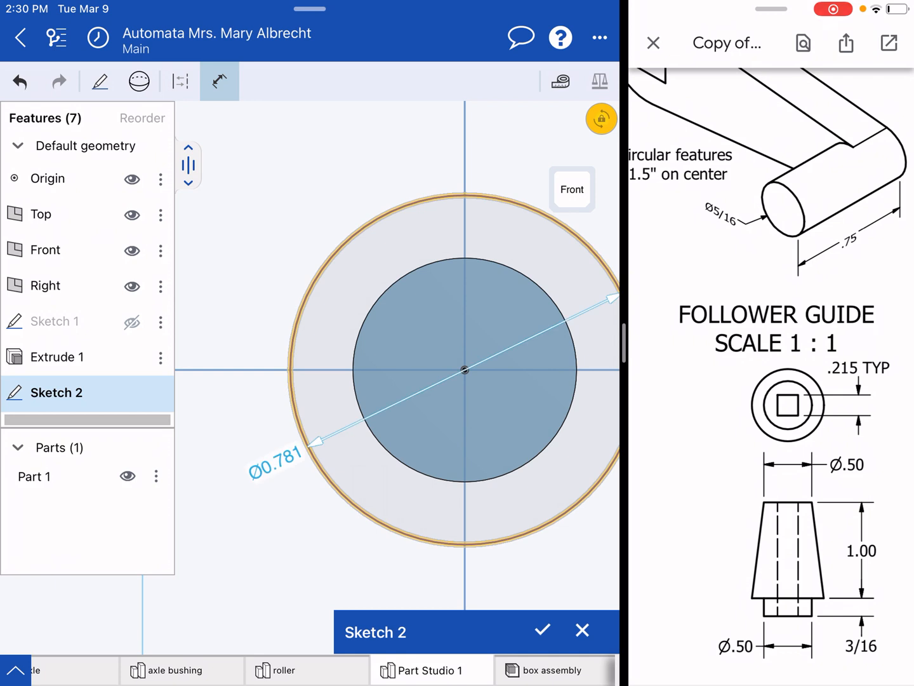
{"action": "left_click", "coordinate": [274, 457]}
{"action": "type", "text": ".75"}
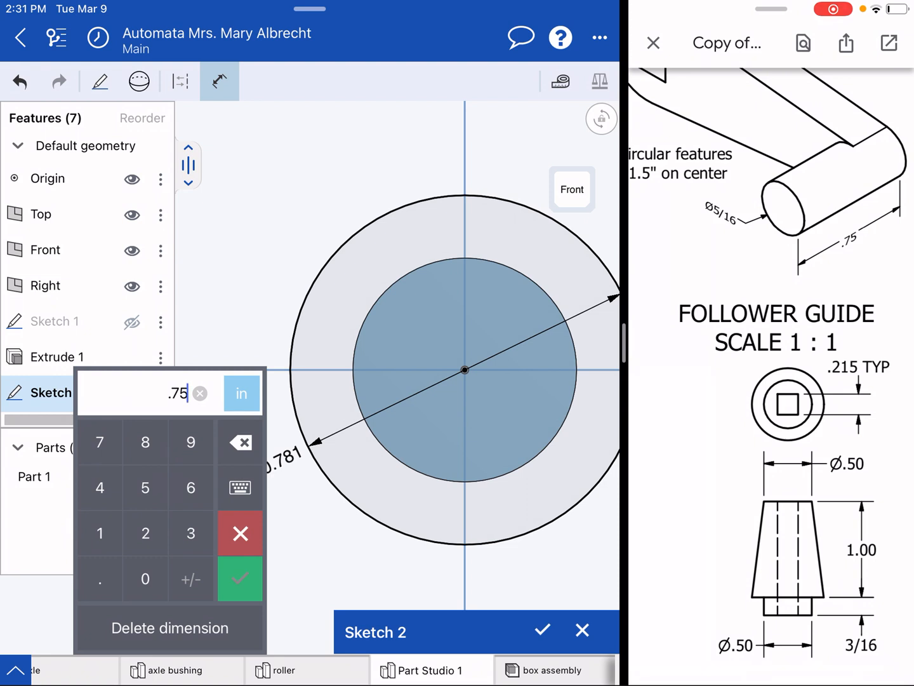
{"action": "left_click", "coordinate": [240, 578]}
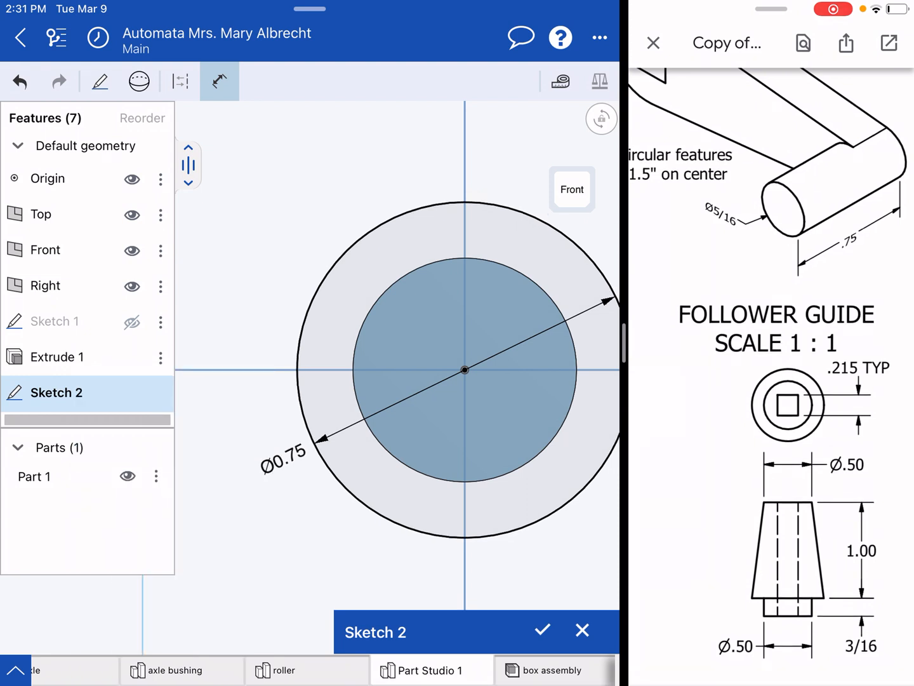
{"action": "left_click", "coordinate": [542, 631]}
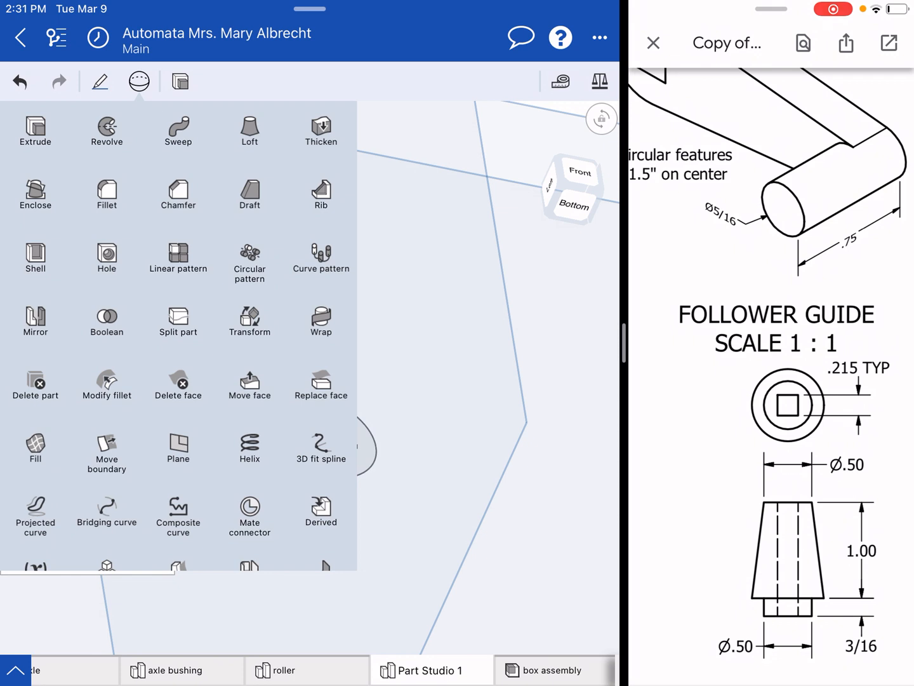
Step: Create Plane 1 offset 1 in from the disc face
{"action": "left_click", "coordinate": [178, 447]}
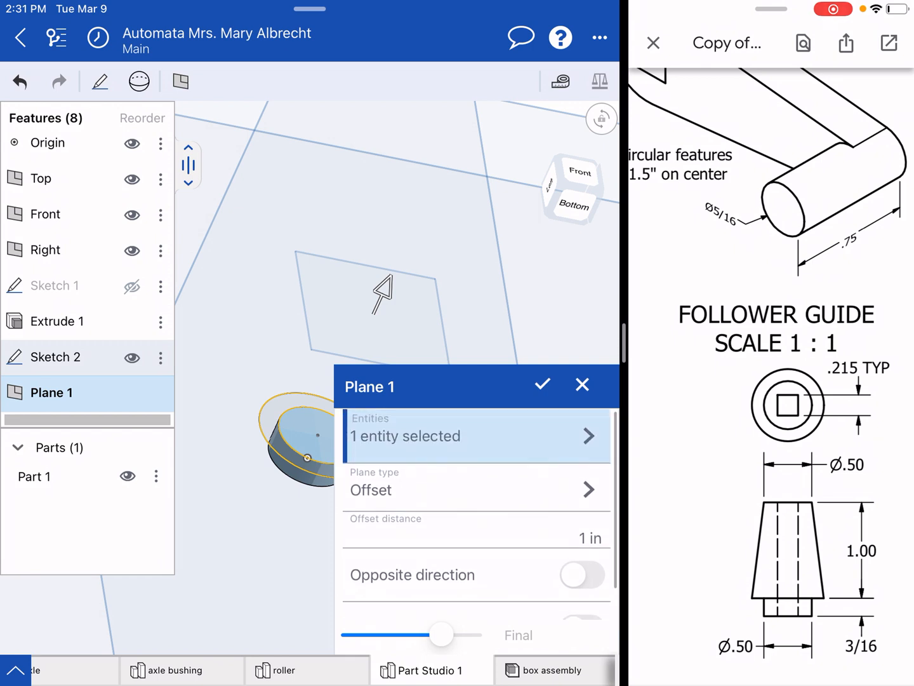
{"action": "left_click", "coordinate": [542, 384]}
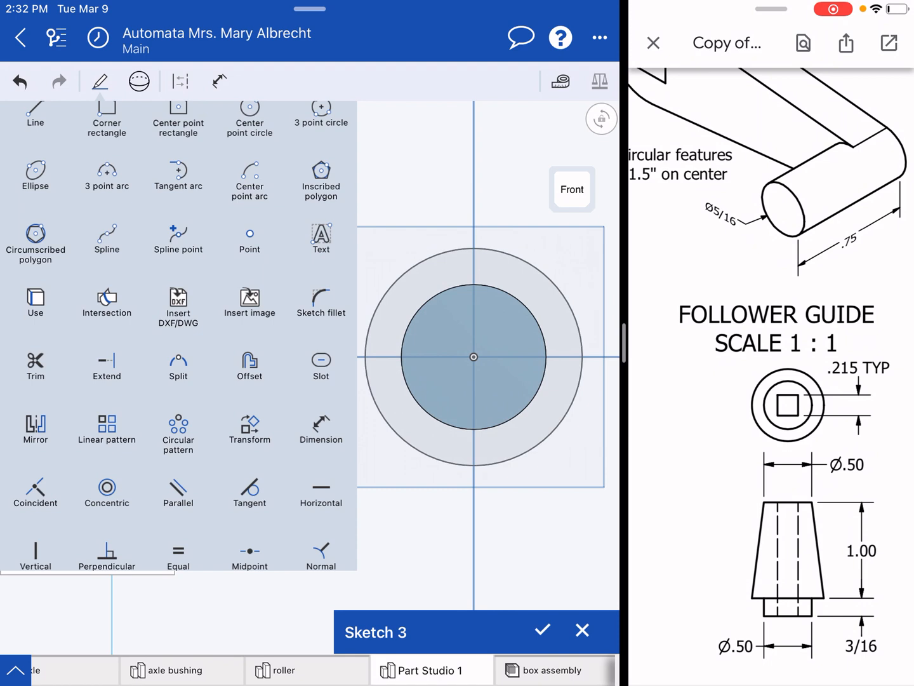
Step: On Plane 1, draw a centre-point circle at the origin with a 0.5 in diameter
{"action": "left_click", "coordinate": [219, 81]}
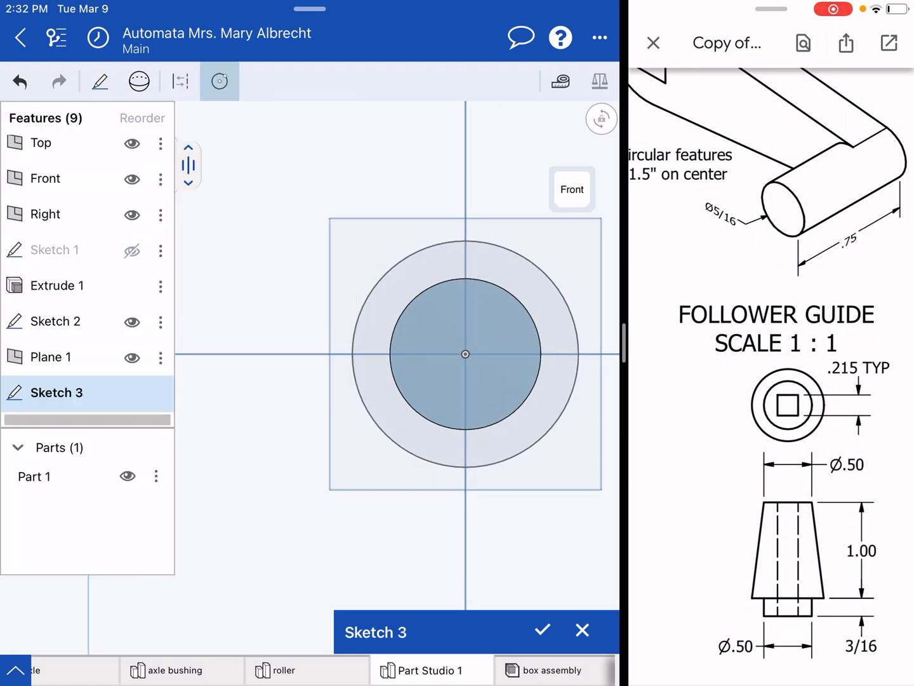
{"action": "mouse_move", "coordinate": [363, 452]}
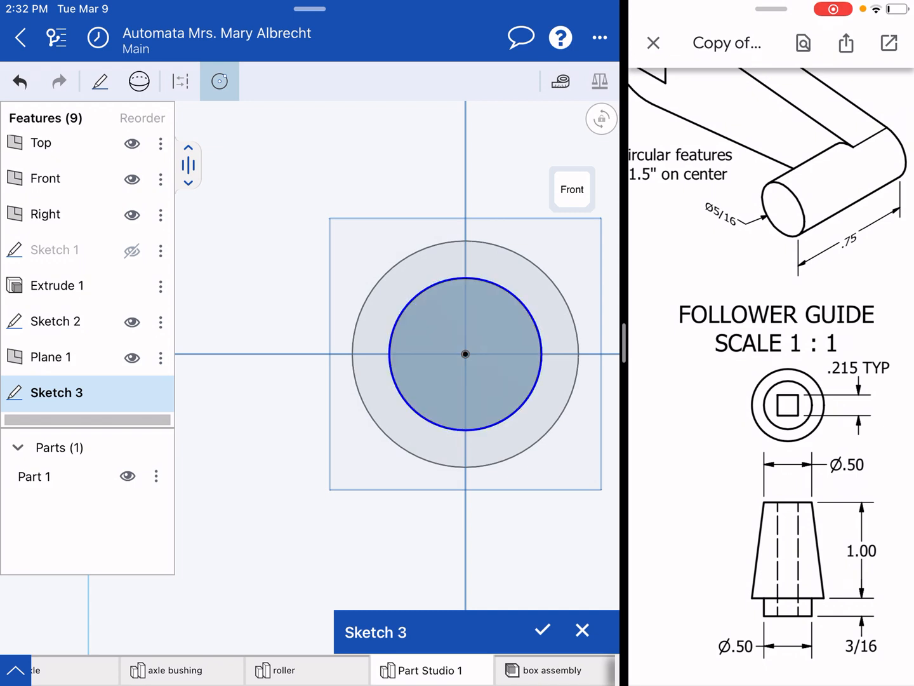
{"action": "left_click", "coordinate": [99, 82]}
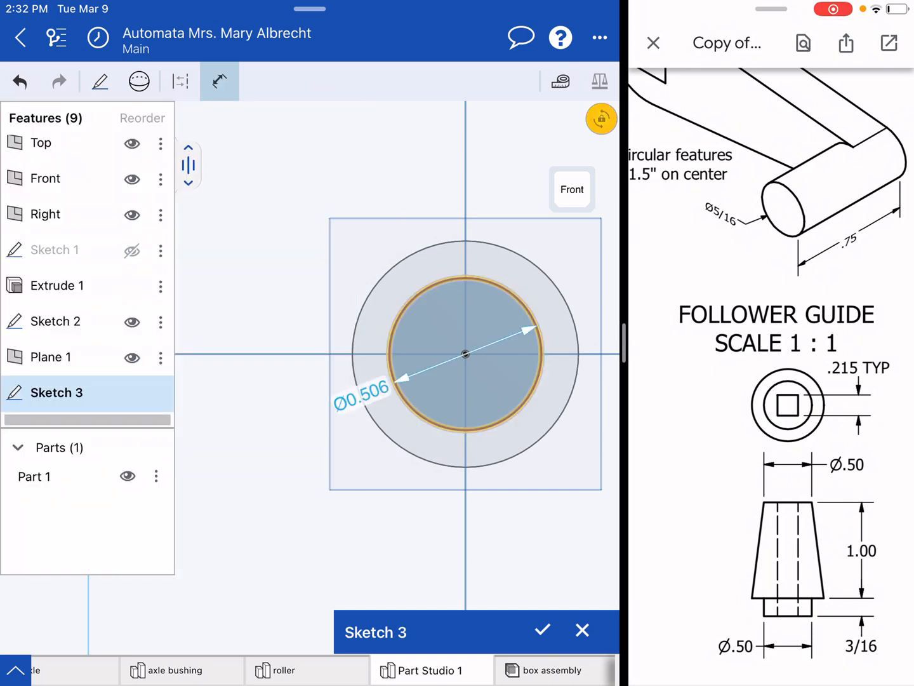
{"action": "left_click", "coordinate": [362, 388]}
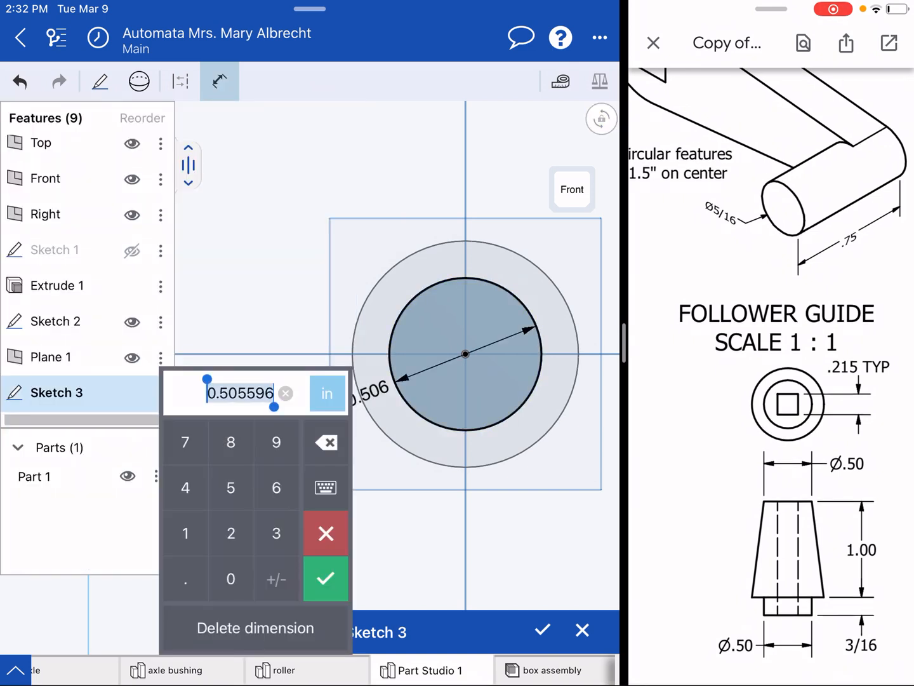
{"action": "left_click", "coordinate": [326, 579]}
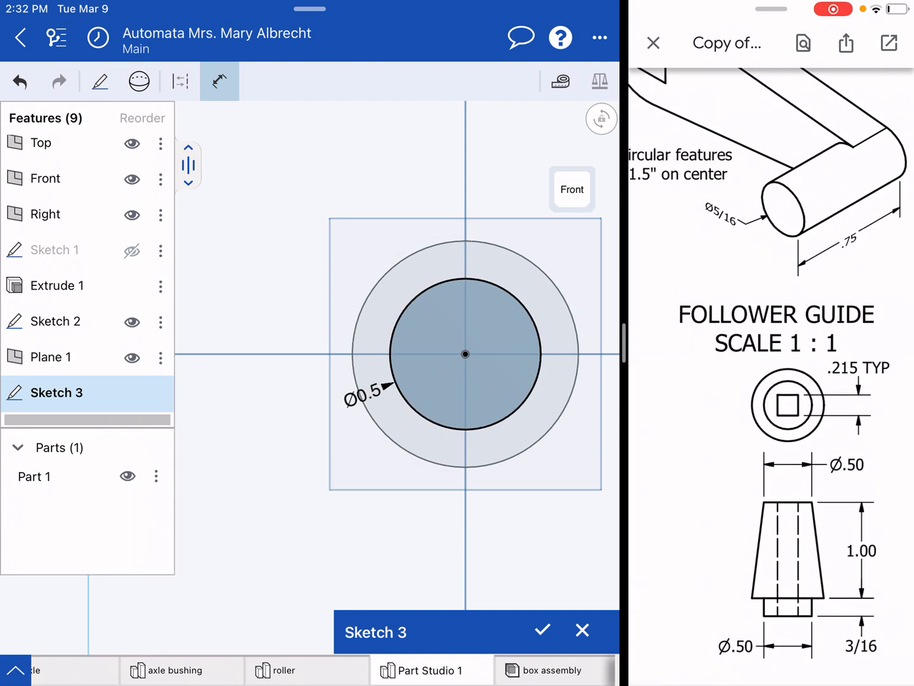
{"action": "left_click", "coordinate": [542, 631]}
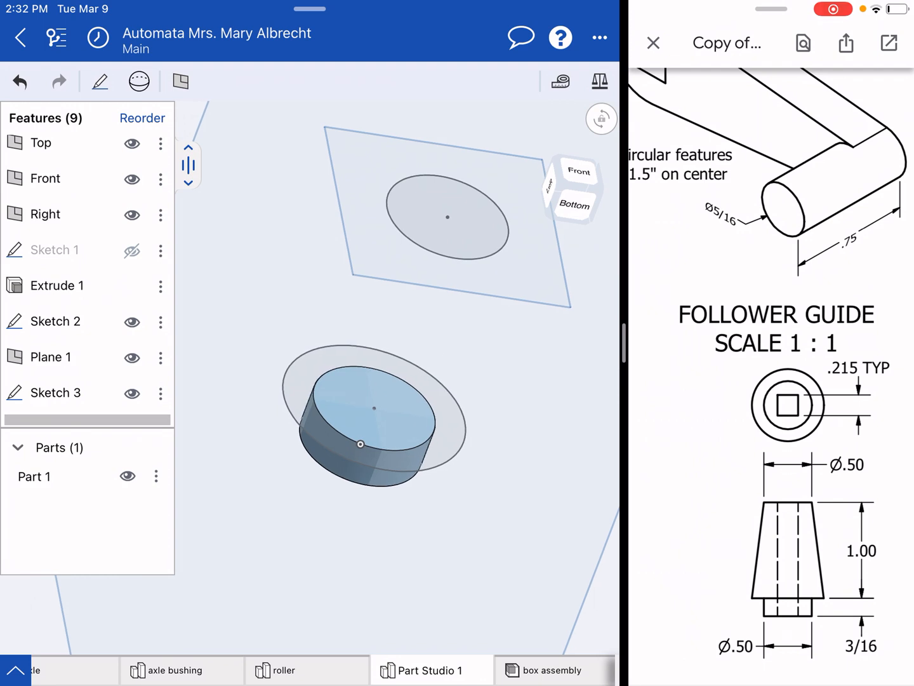
Step: Loft from the 0.75 in Sketch 2 circle to the 0.5 in Sketch 3 circle
{"action": "left_click", "coordinate": [139, 82]}
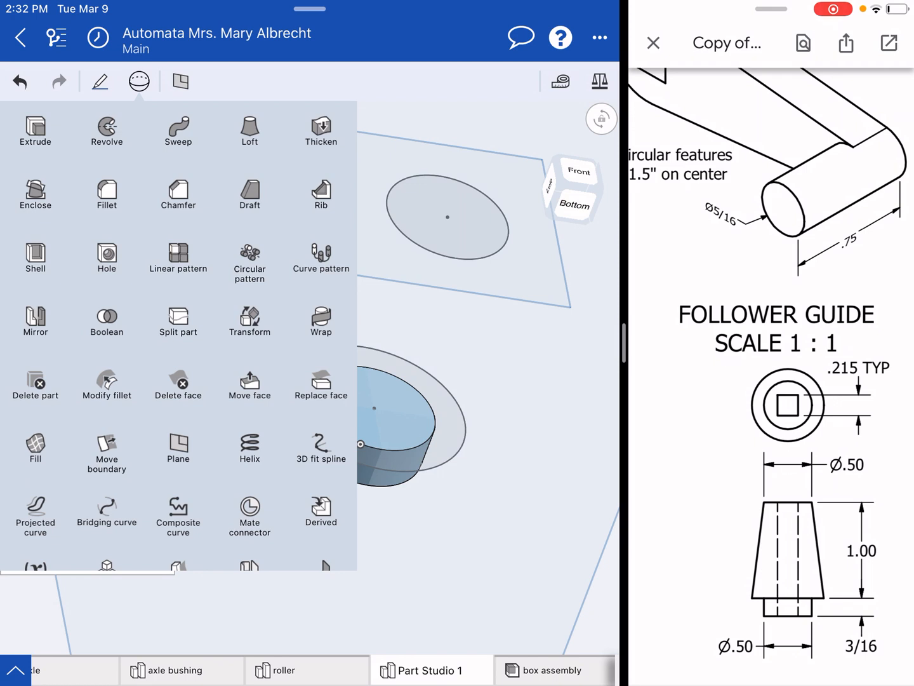
{"action": "left_click", "coordinate": [250, 130]}
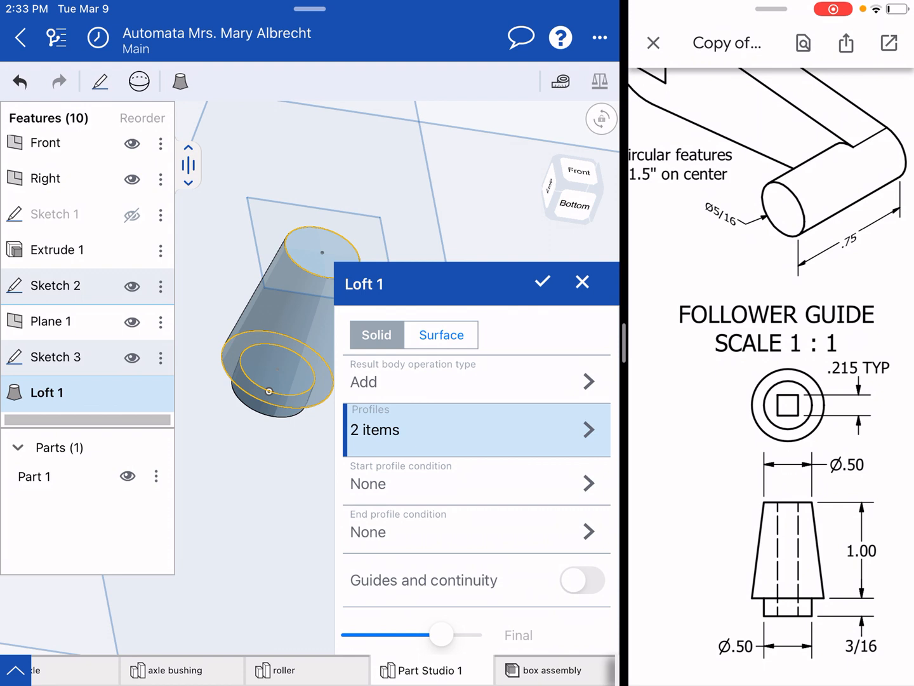
{"action": "left_click", "coordinate": [542, 282]}
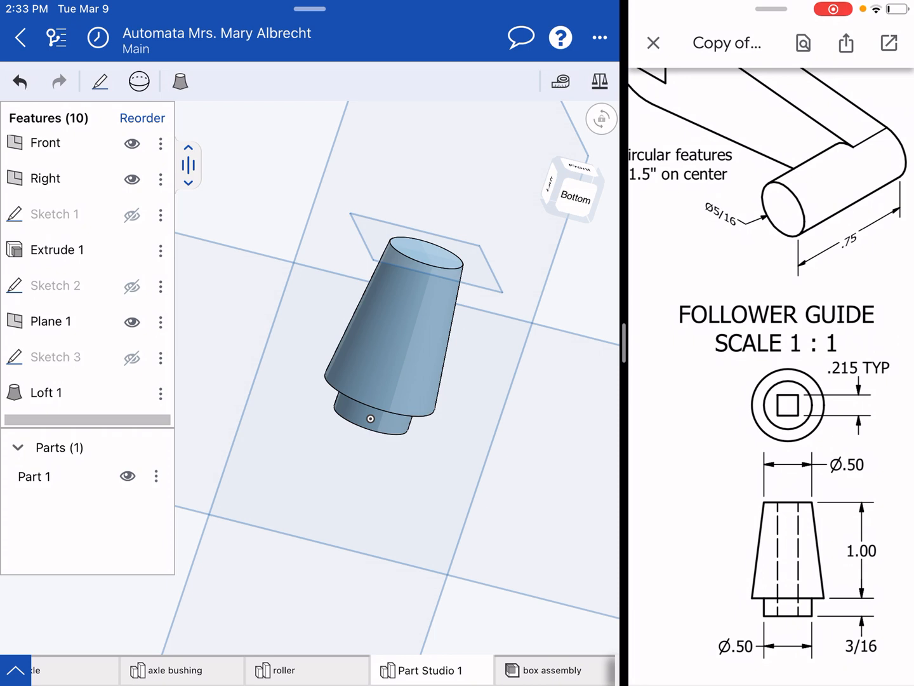
Step: Open Sketch 4 on the end face, view it normal, and pick Center point rectangle
{"action": "left_click", "coordinate": [99, 82]}
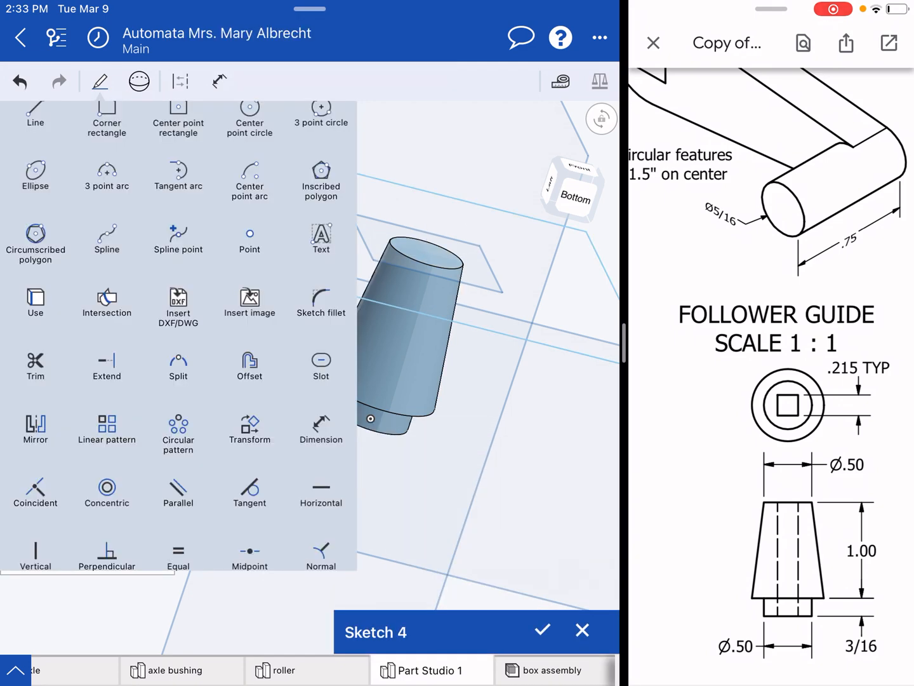
{"action": "right_click", "coordinate": [412, 394]}
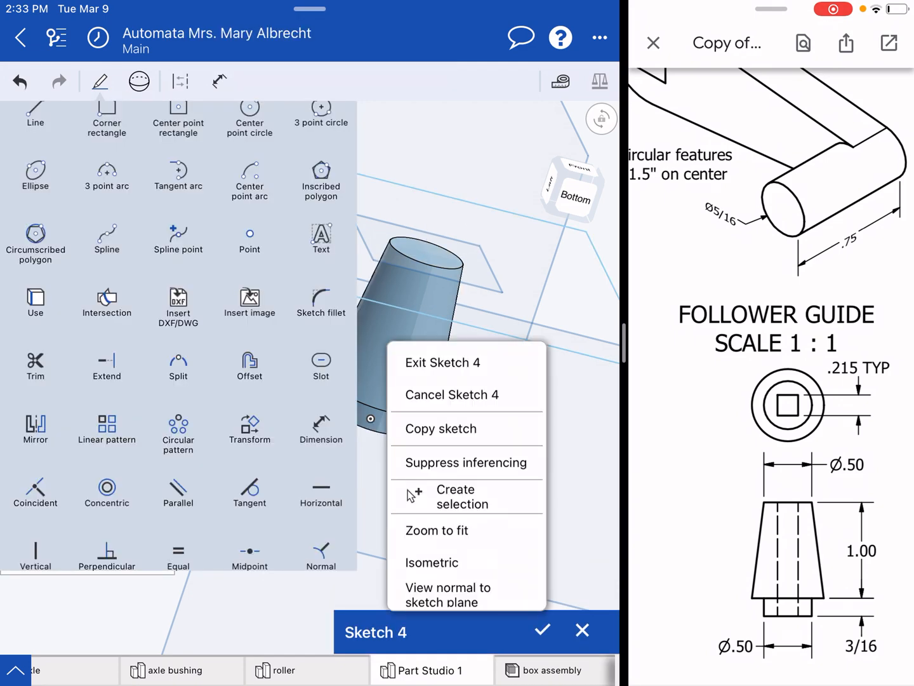
{"action": "left_click", "coordinate": [448, 595]}
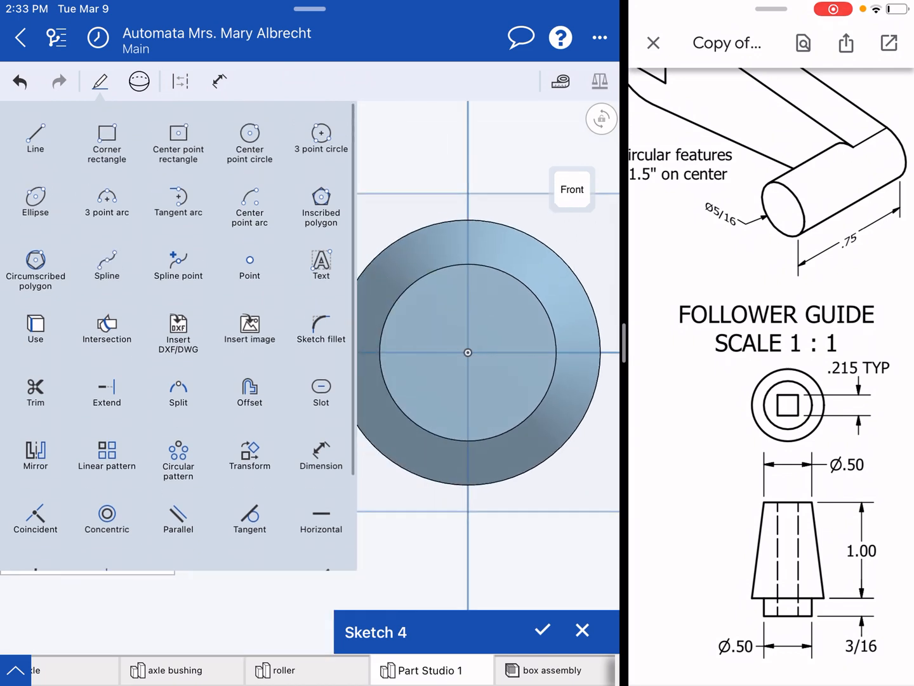
{"action": "left_click", "coordinate": [220, 82]}
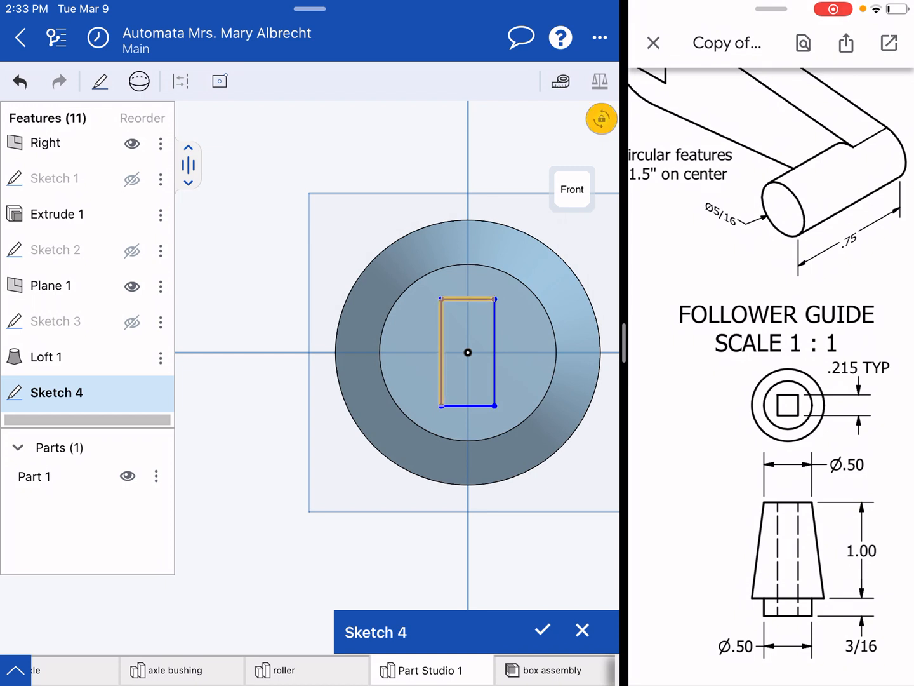
Step: Complete the centred square and dimension its top-edge width to the hole size
{"action": "left_click", "coordinate": [99, 80]}
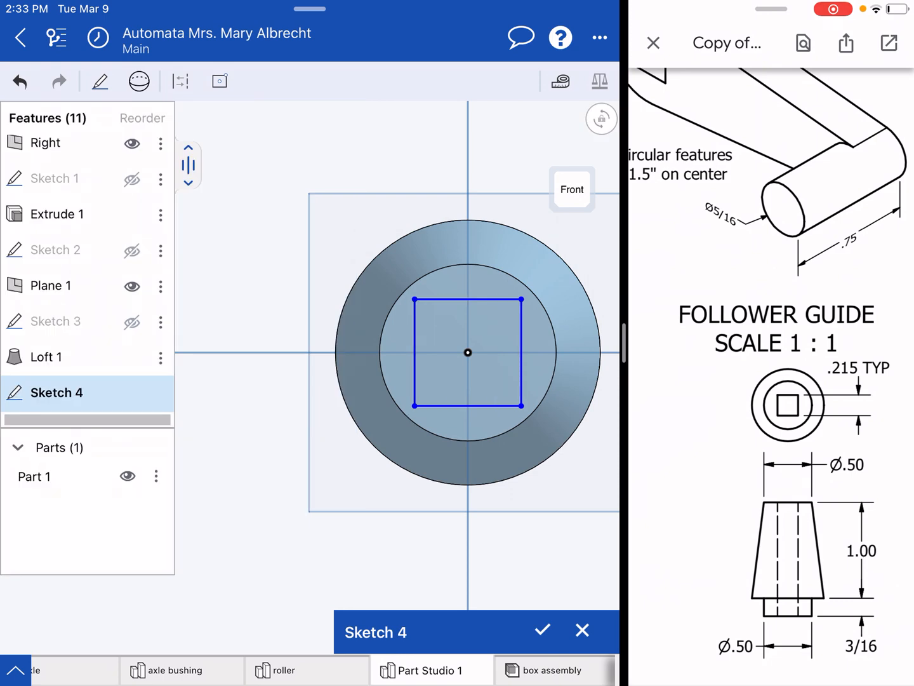
{"action": "left_click", "coordinate": [99, 81]}
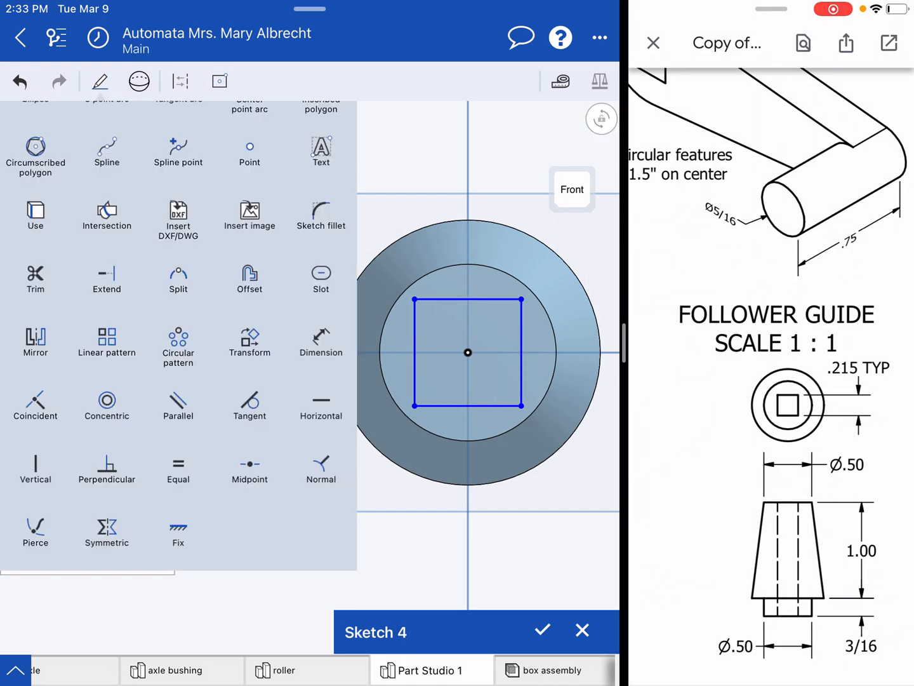
{"action": "left_click", "coordinate": [219, 80]}
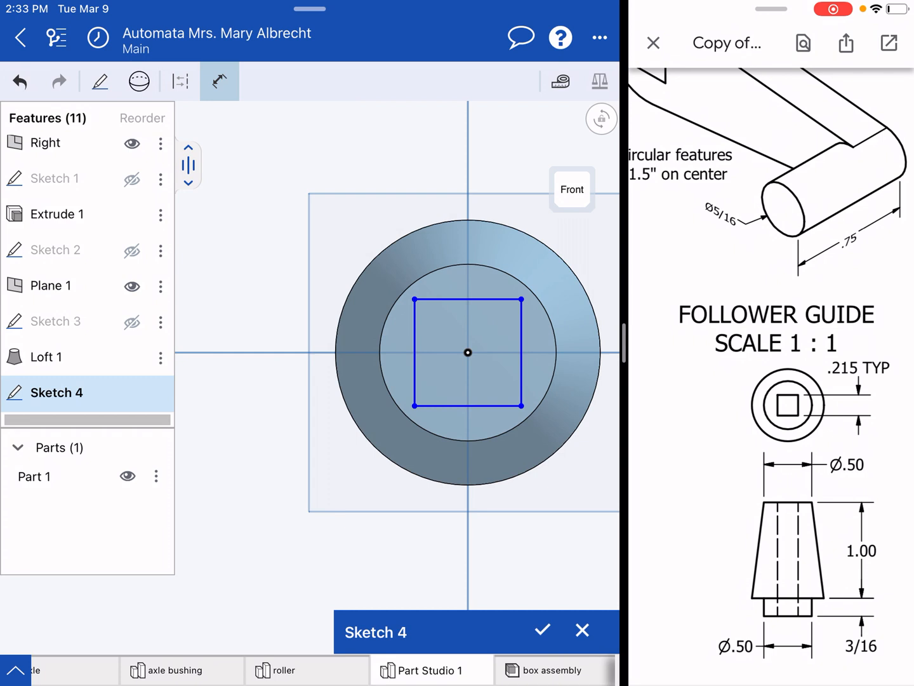
{"action": "left_click", "coordinate": [466, 293]}
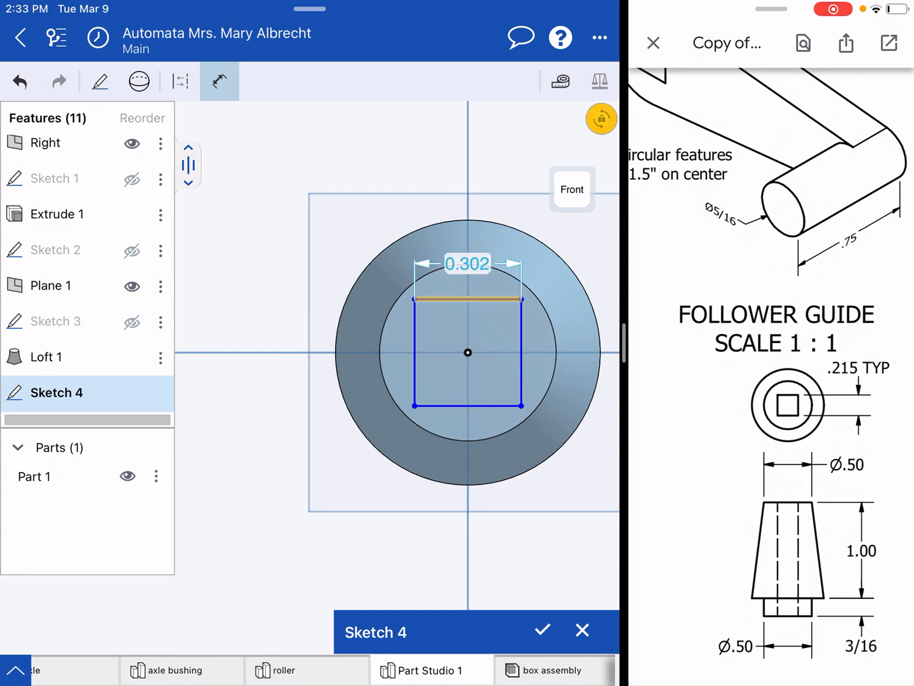
{"action": "left_click", "coordinate": [467, 263]}
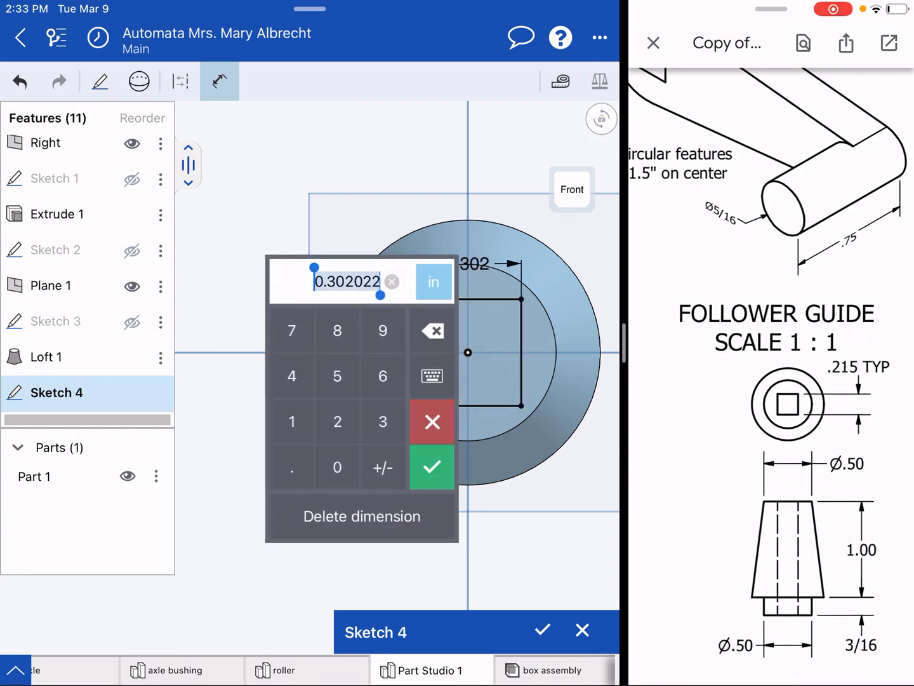
{"action": "left_click", "coordinate": [431, 467]}
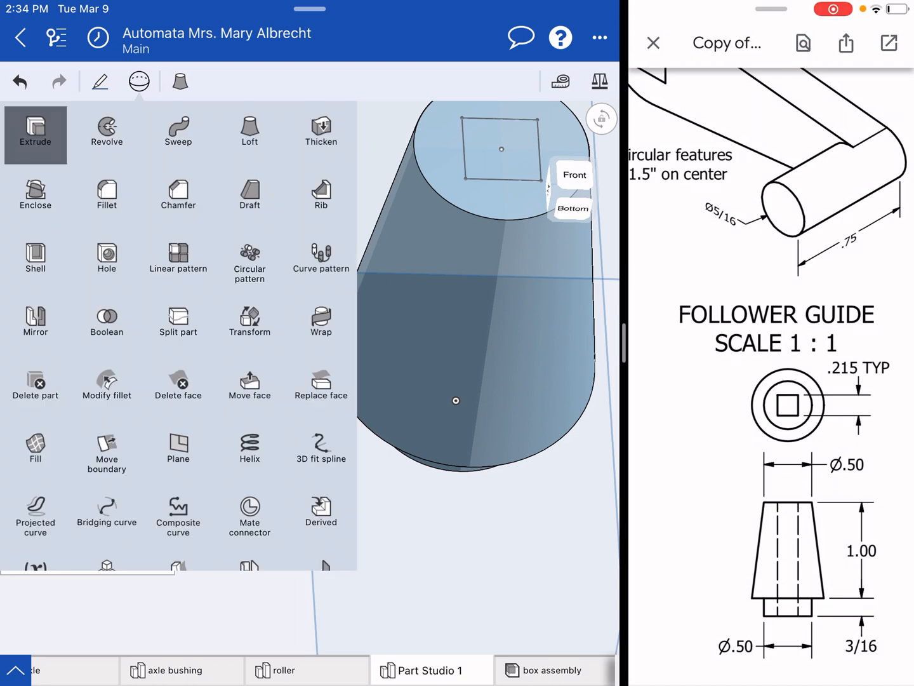
Step: Extrude the square sketch with Remove and Through all to cut the hole
{"action": "left_click", "coordinate": [35, 135]}
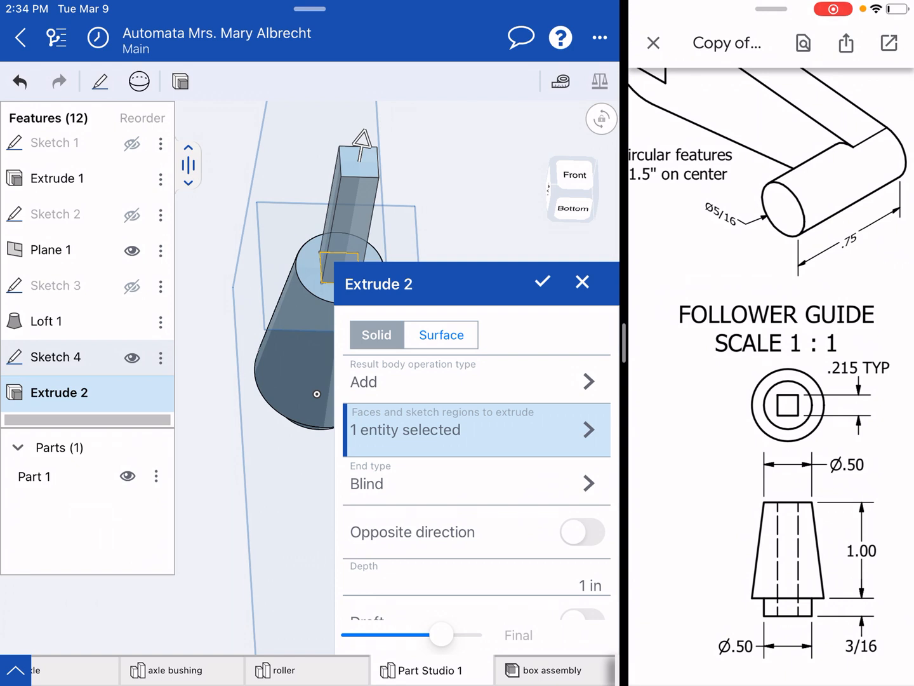
{"action": "left_click", "coordinate": [475, 379]}
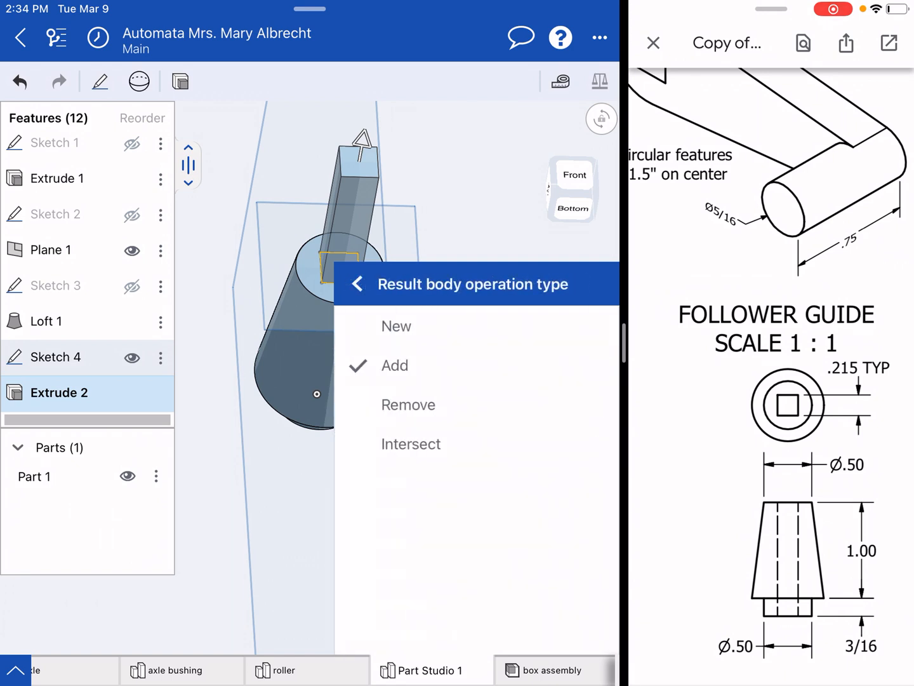
{"action": "left_click", "coordinate": [408, 404]}
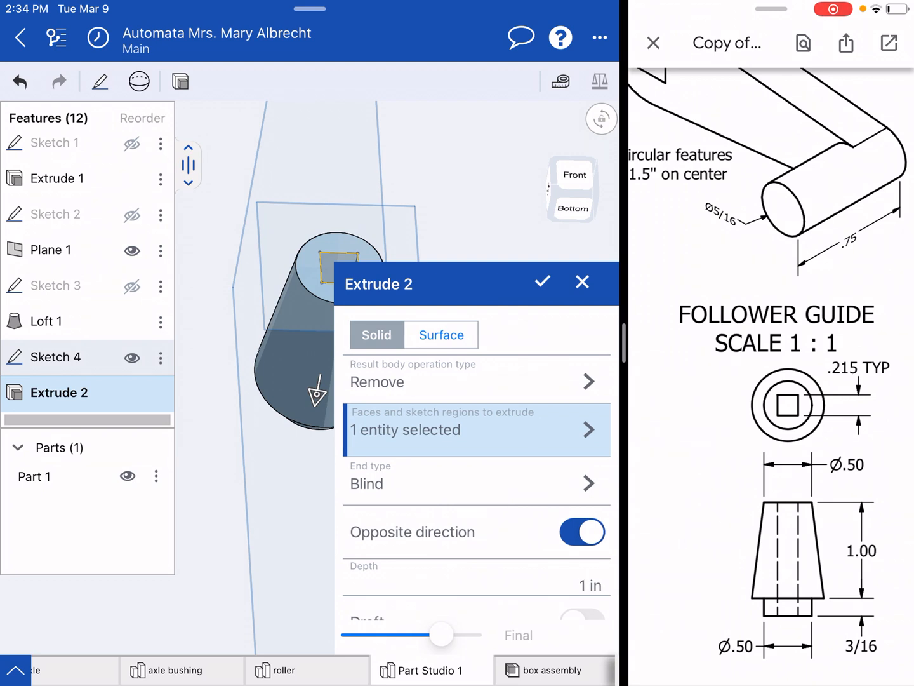
{"action": "left_click", "coordinate": [476, 483]}
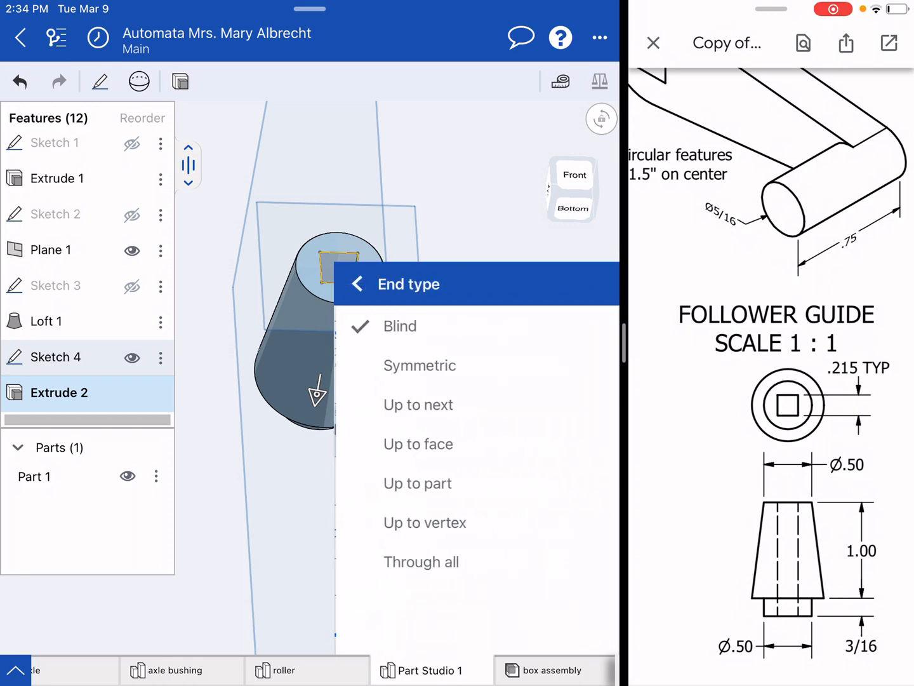
{"action": "left_click", "coordinate": [421, 562]}
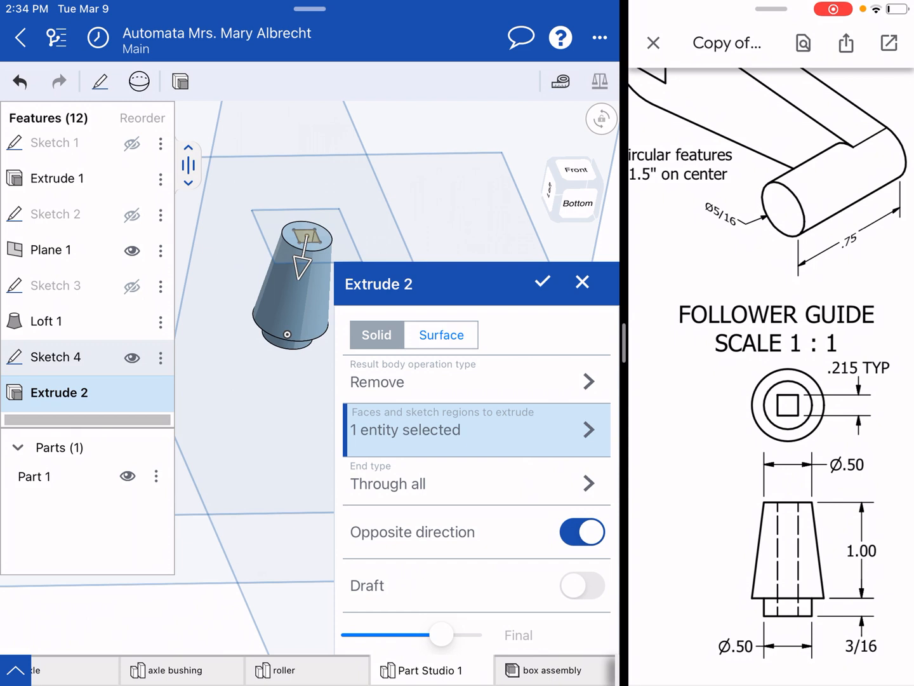
{"action": "left_click", "coordinate": [542, 282]}
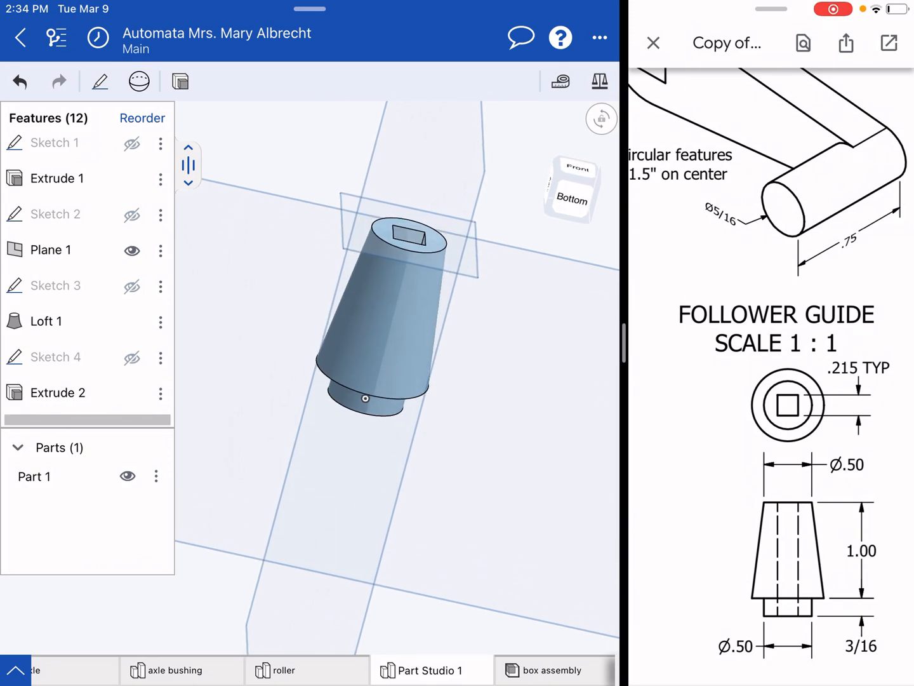
Step: Rename Part 1 to 'follower guide'
{"action": "left_click", "coordinate": [155, 476]}
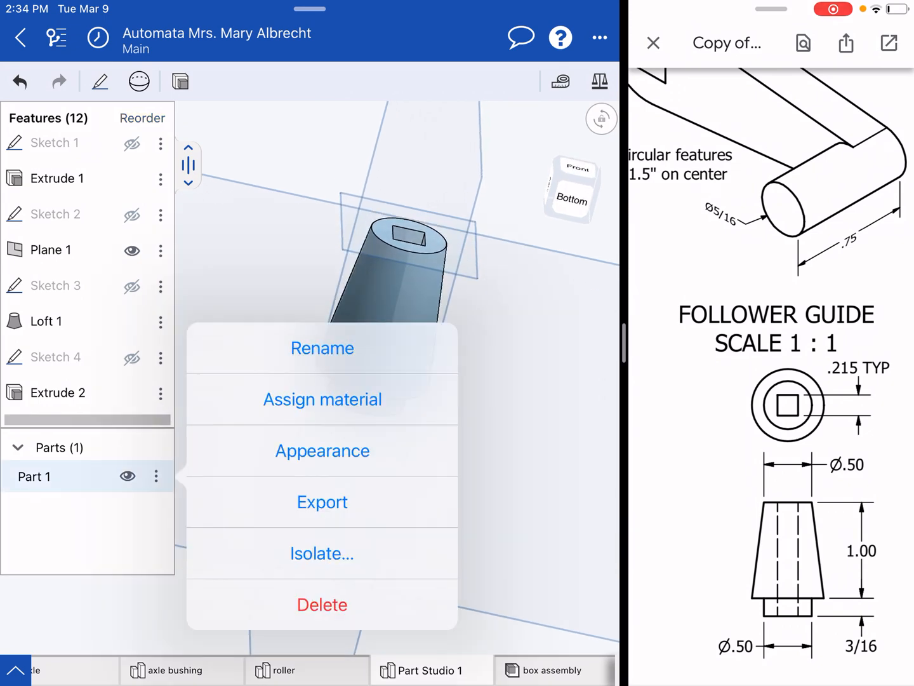
{"action": "left_click", "coordinate": [322, 348]}
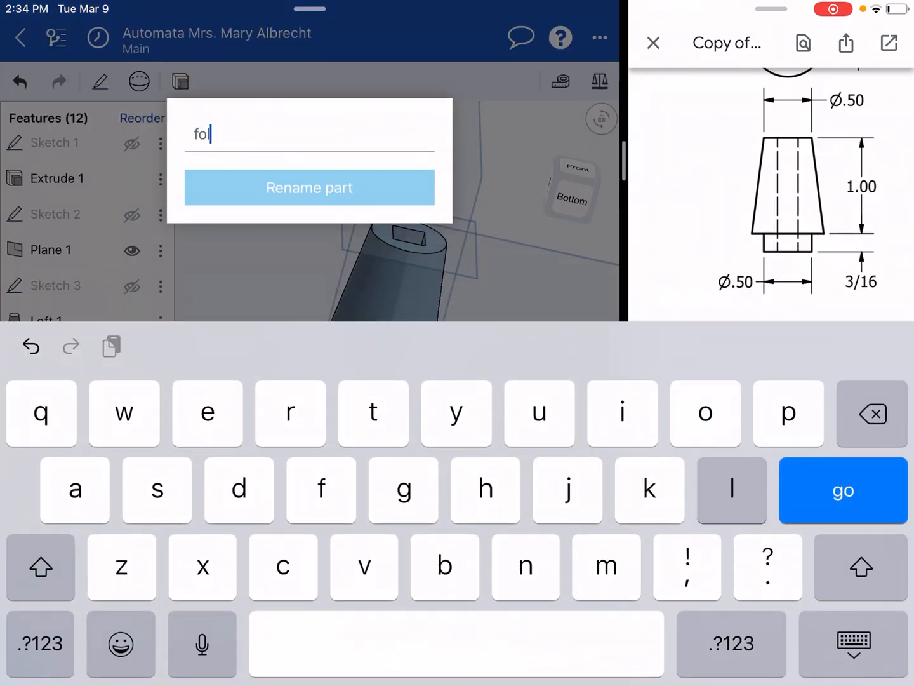
{"action": "type", "text": "lower g"}
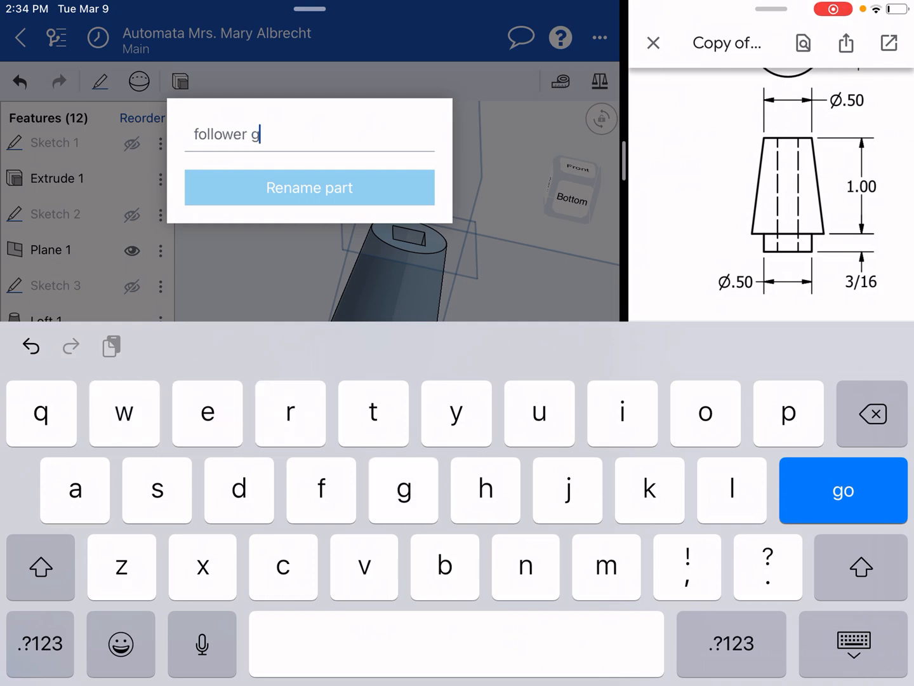
{"action": "left_click", "coordinate": [310, 187]}
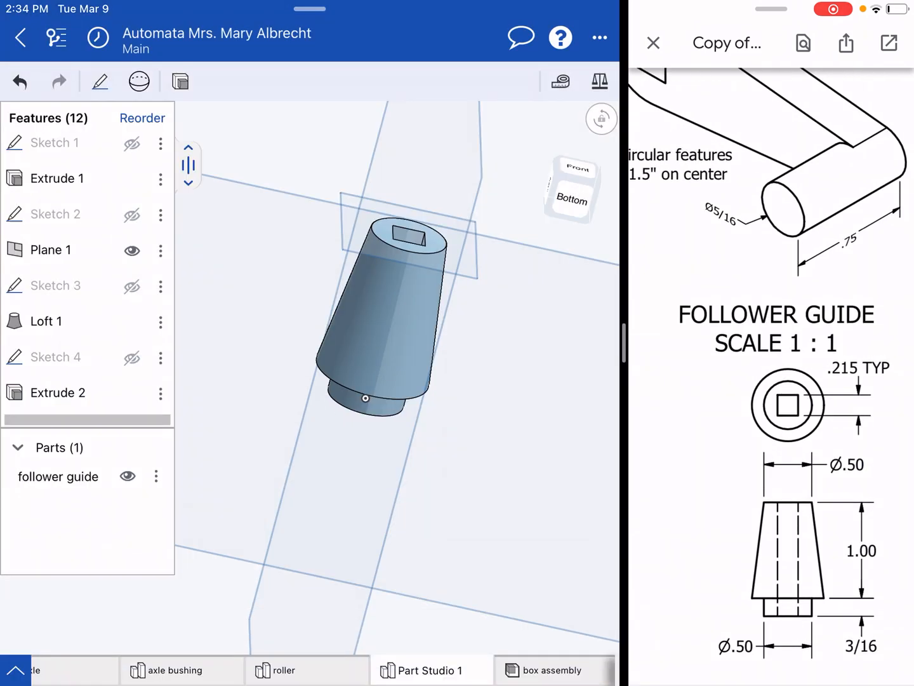
Step: Rename the Part Studio 1 tab to 'follower guide'
{"action": "double_click", "coordinate": [430, 670]}
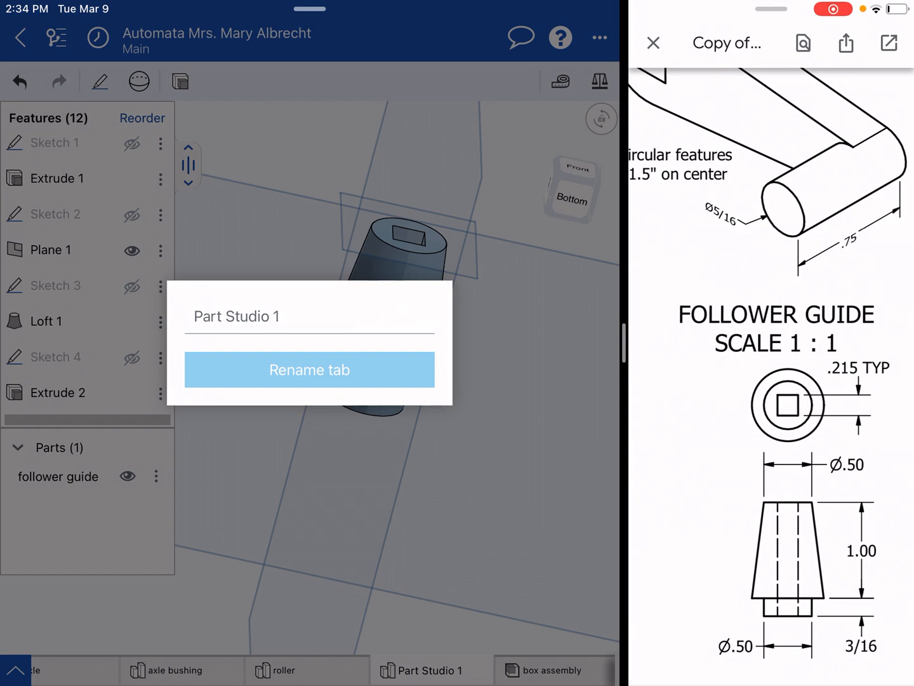
{"action": "type", "text": "follower"}
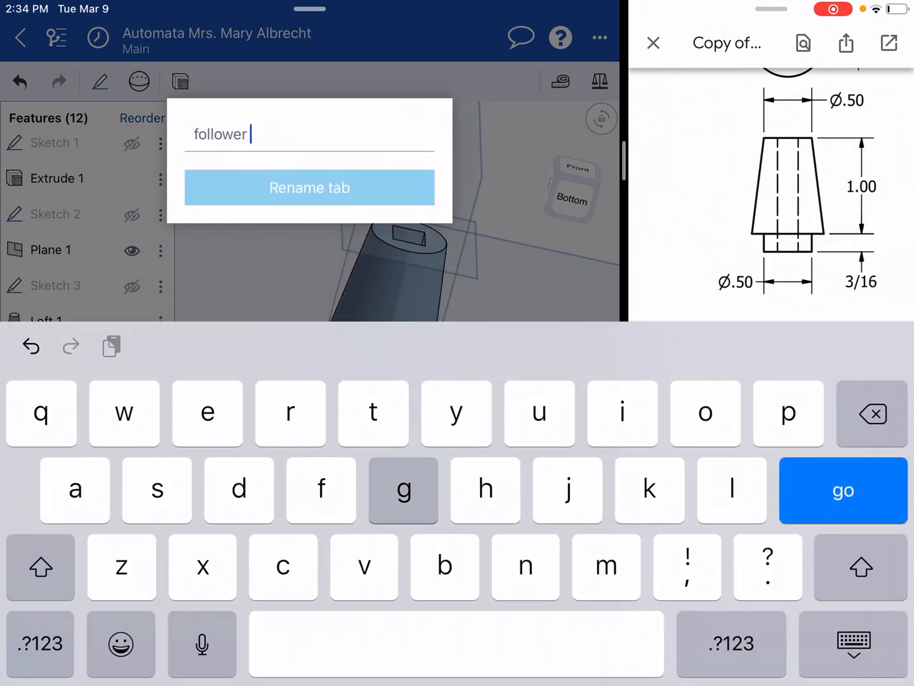
{"action": "left_click", "coordinate": [309, 188]}
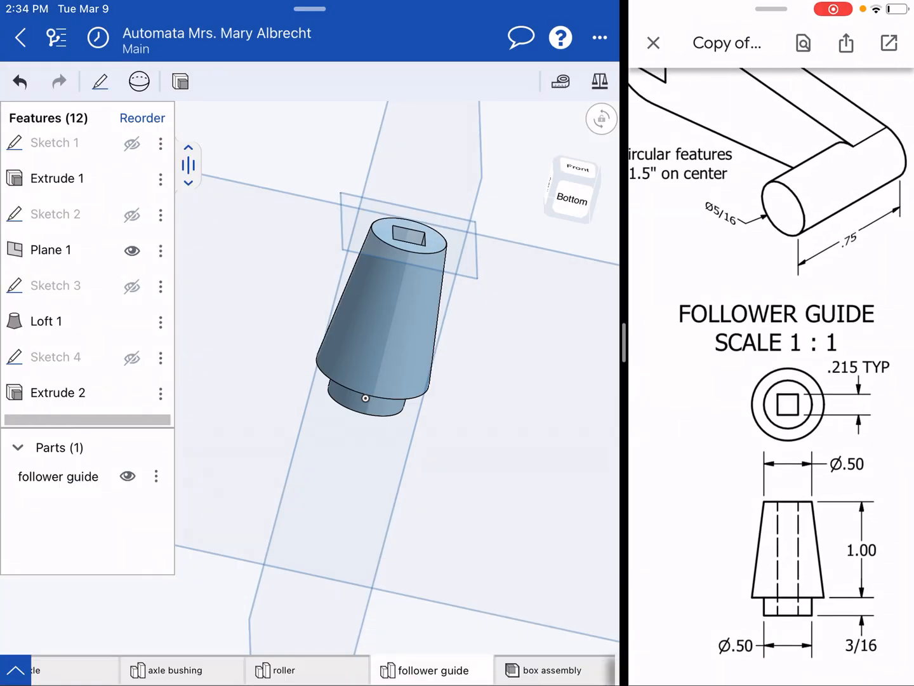